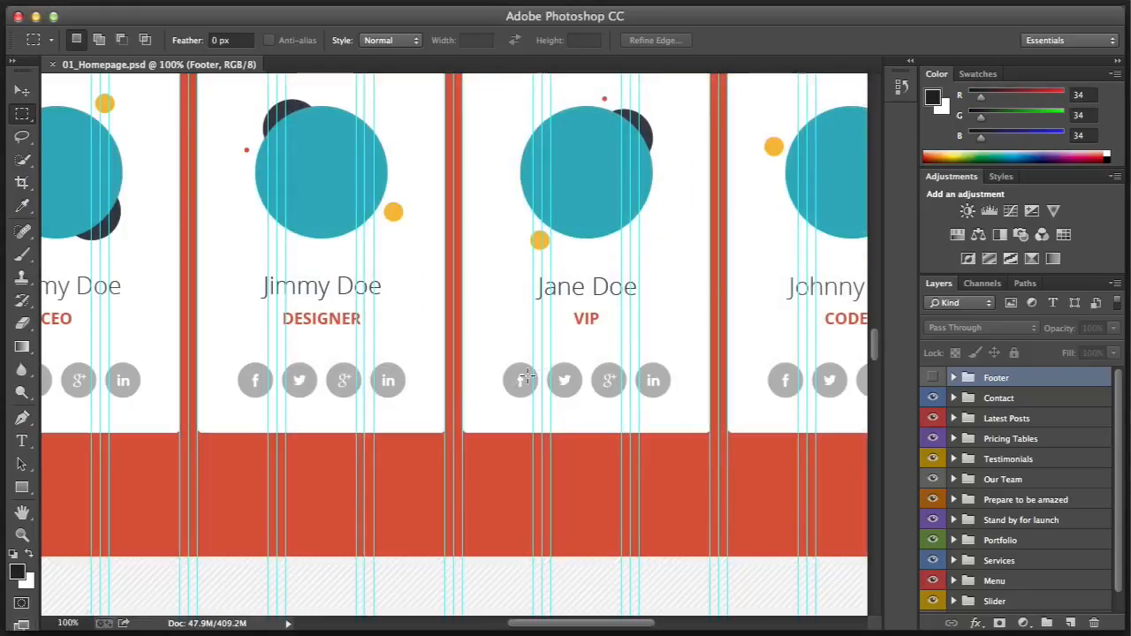
Scroll to the top of the mockup to show the Coloristic logo and MAKE THINGS HAPPEN headline.
scroll(up, 3)
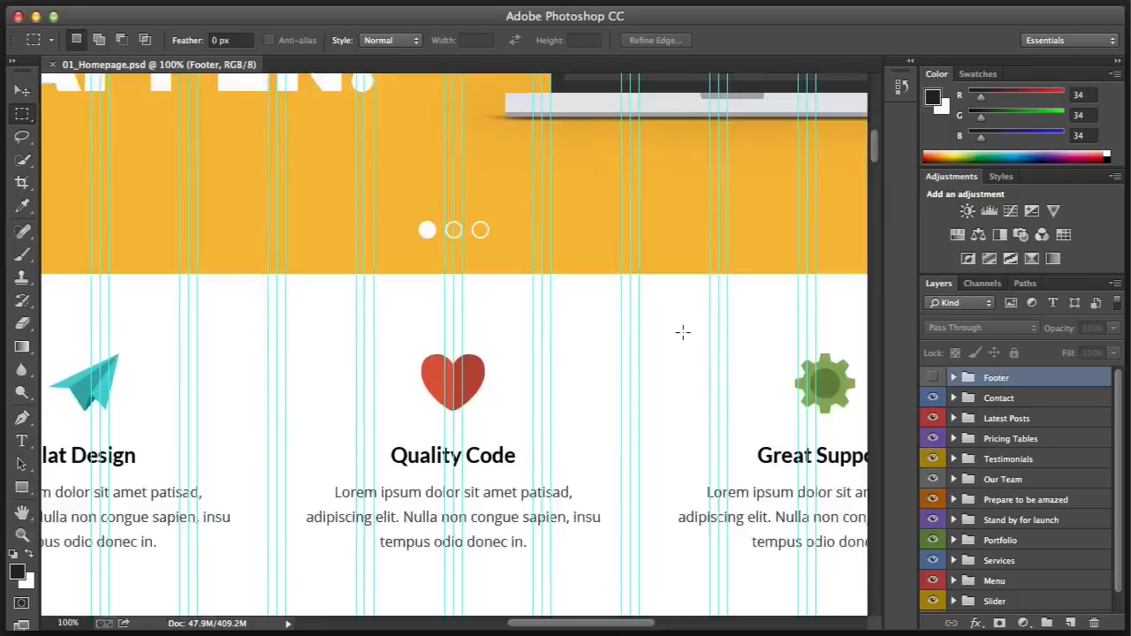
scroll(up, 3)
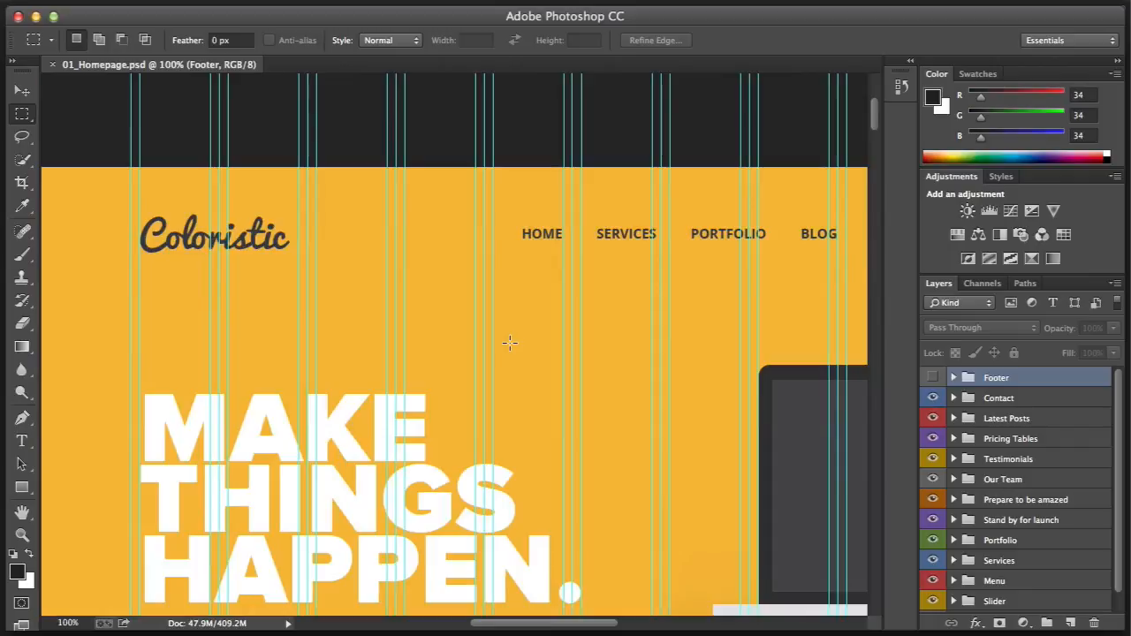
mouse_move(506, 357)
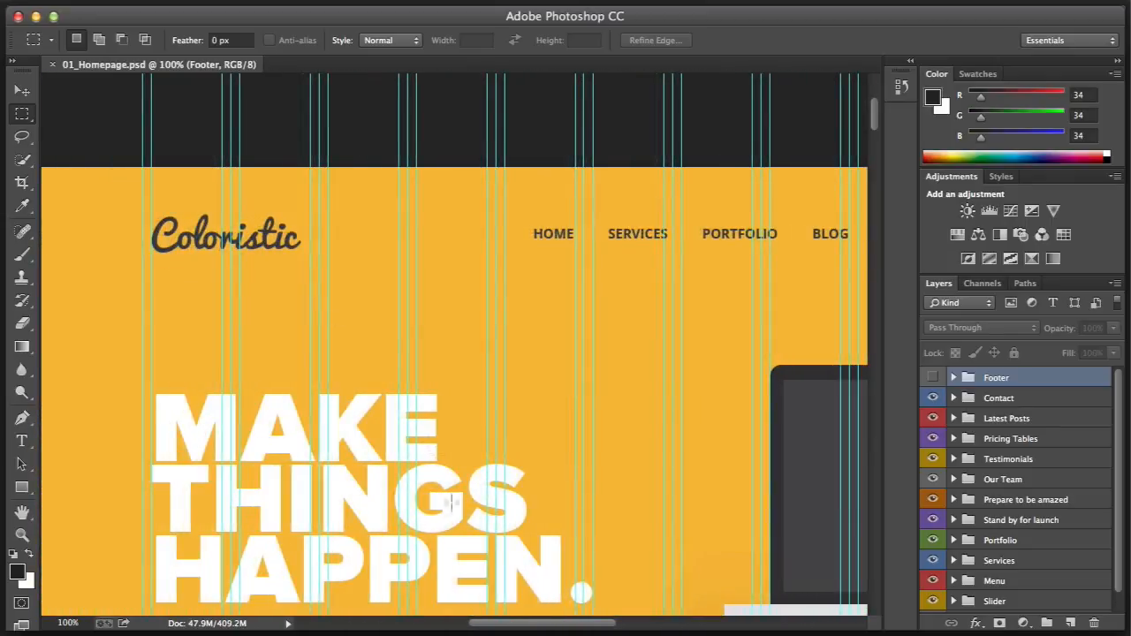
scroll(right, 3)
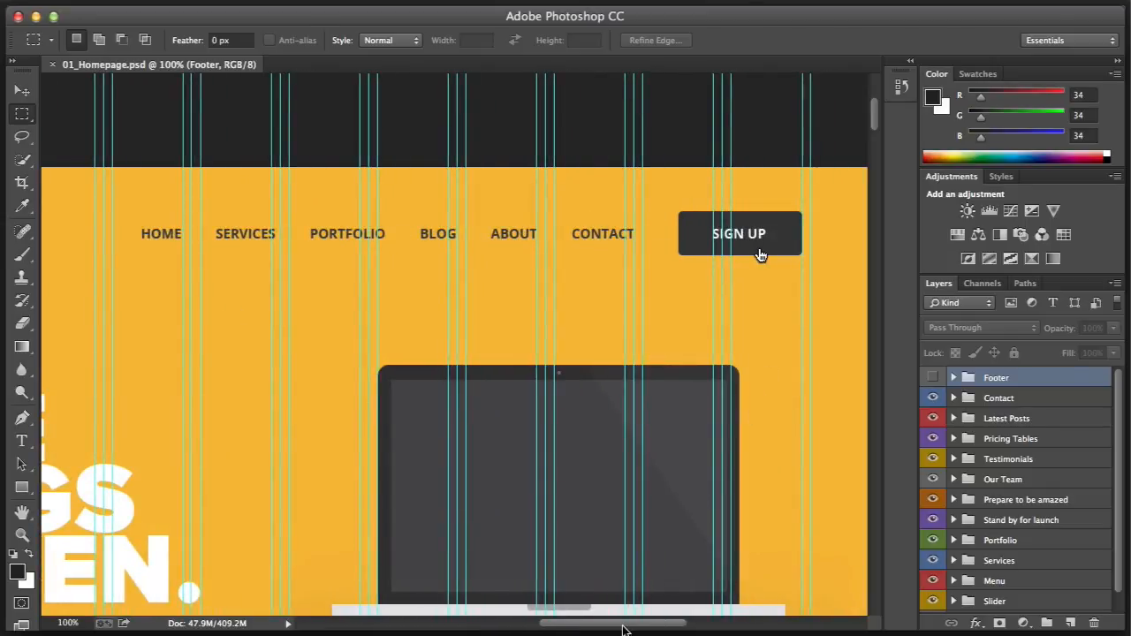
scroll(left, 3)
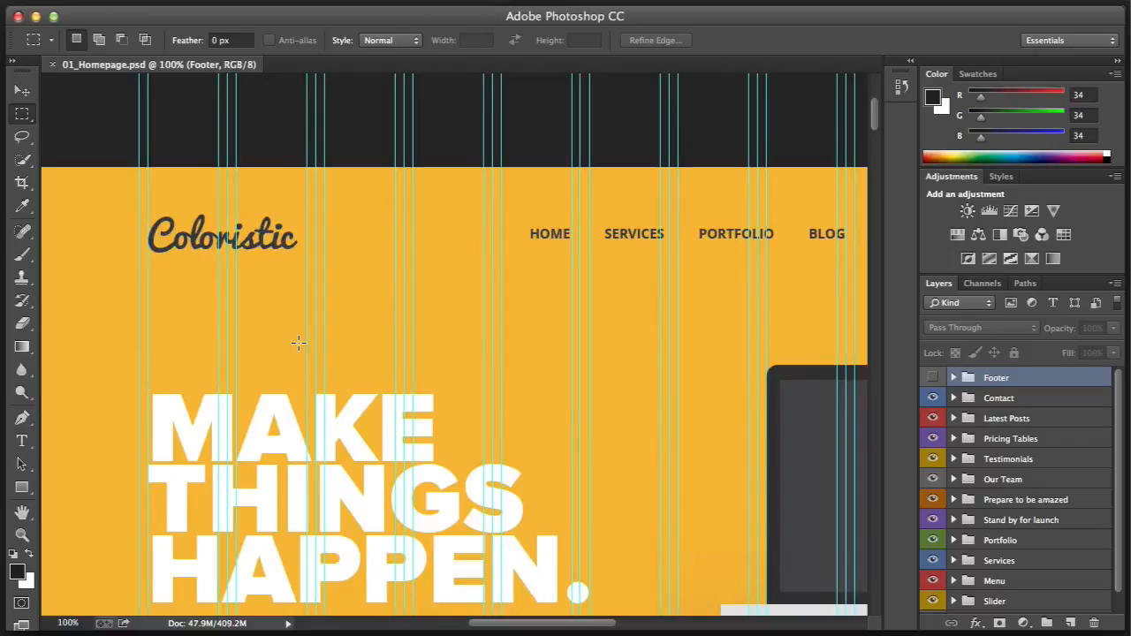
mouse_move(149, 163)
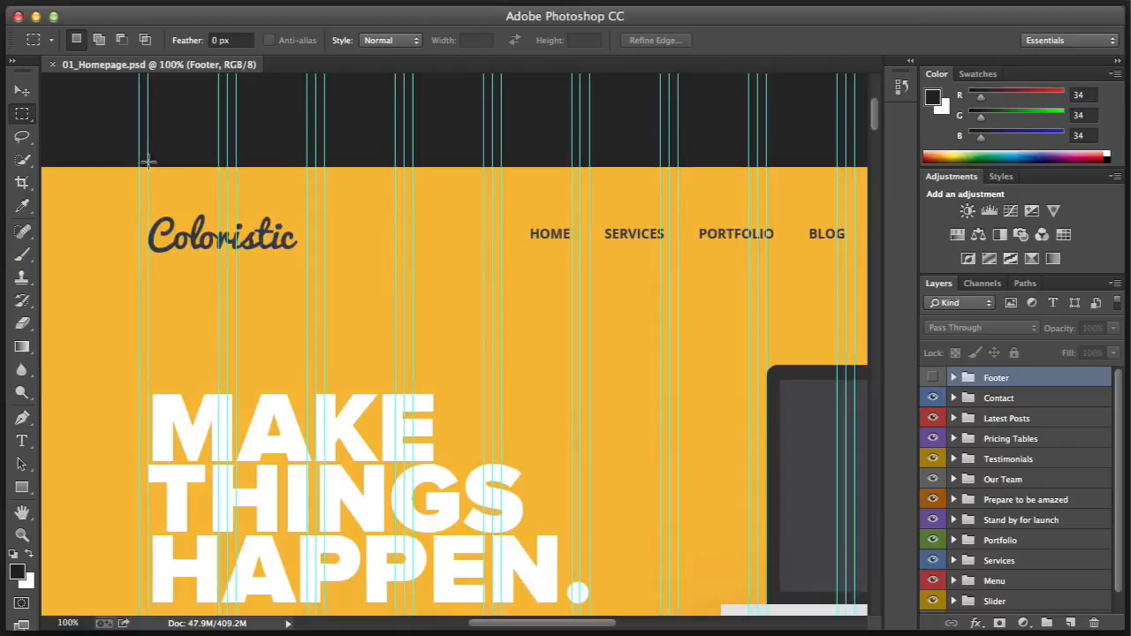
mouse_move(307, 257)
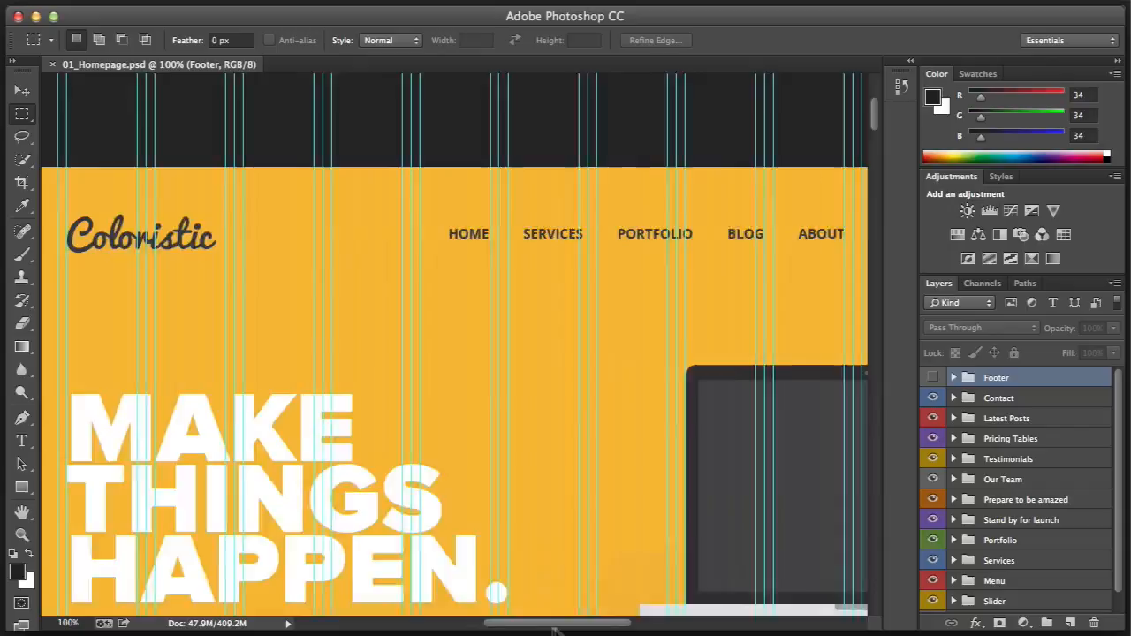
scroll(left, 3)
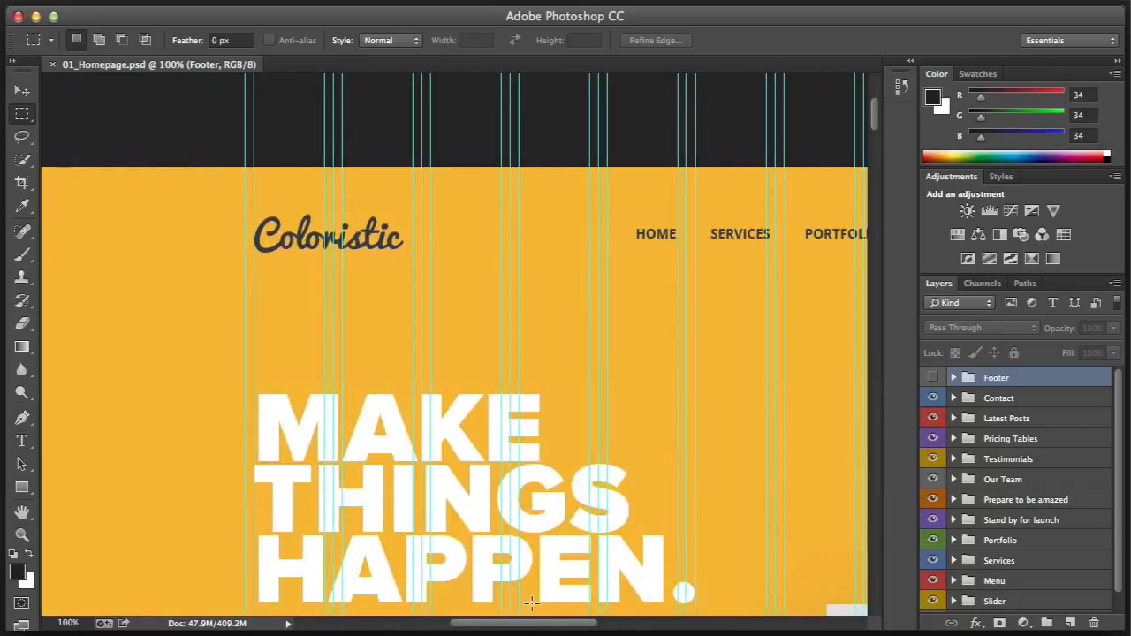
mouse_move(458, 586)
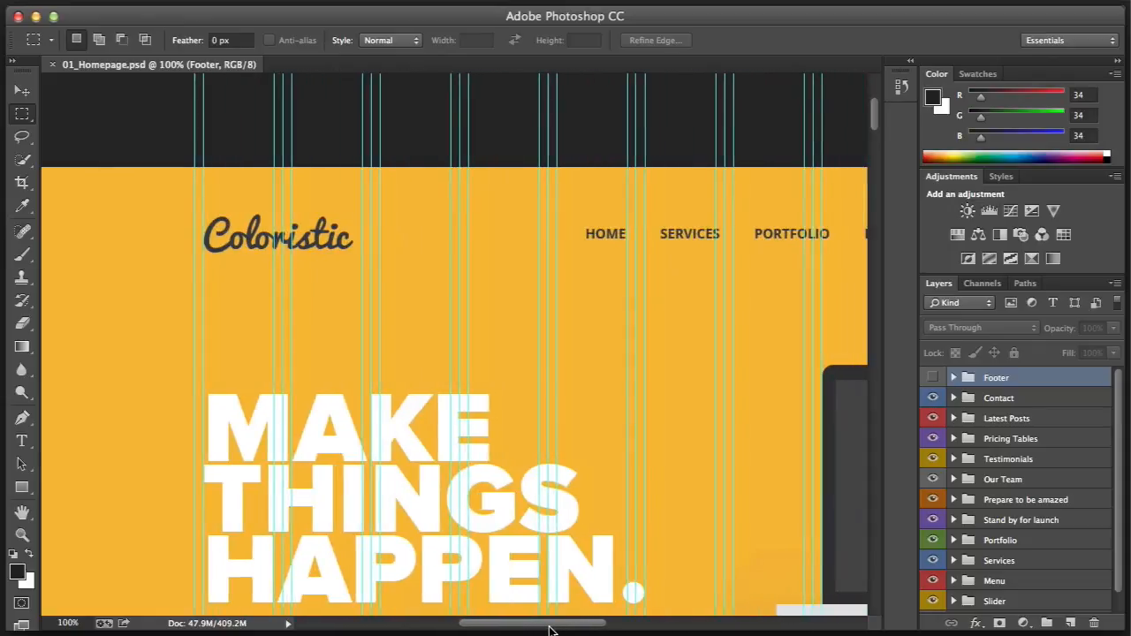
scroll(left, 3)
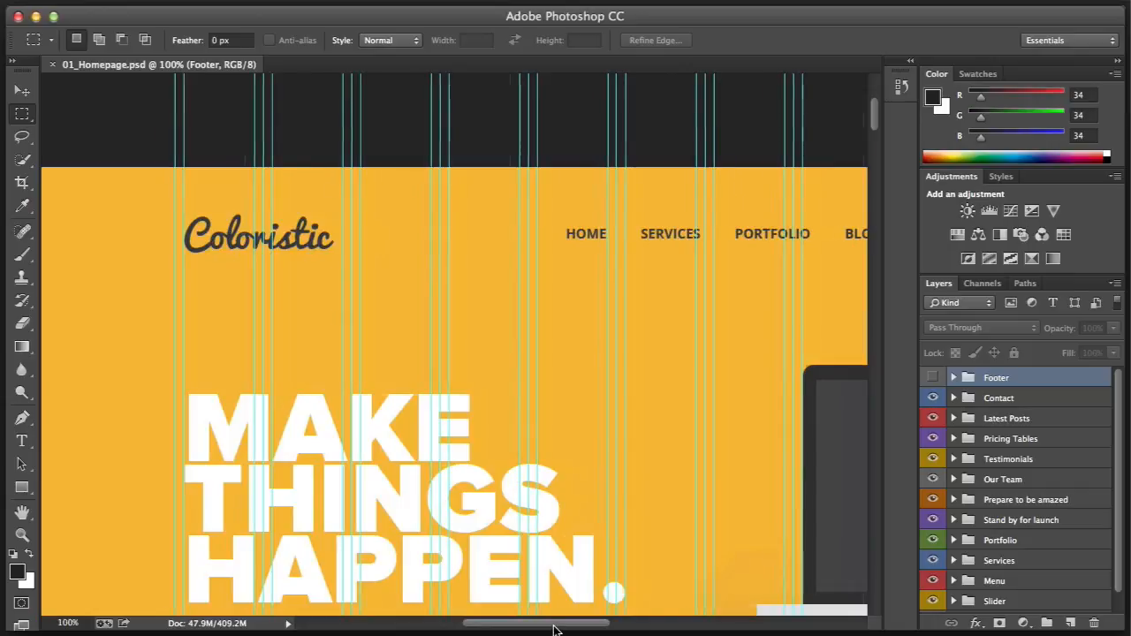
scroll(right, 3)
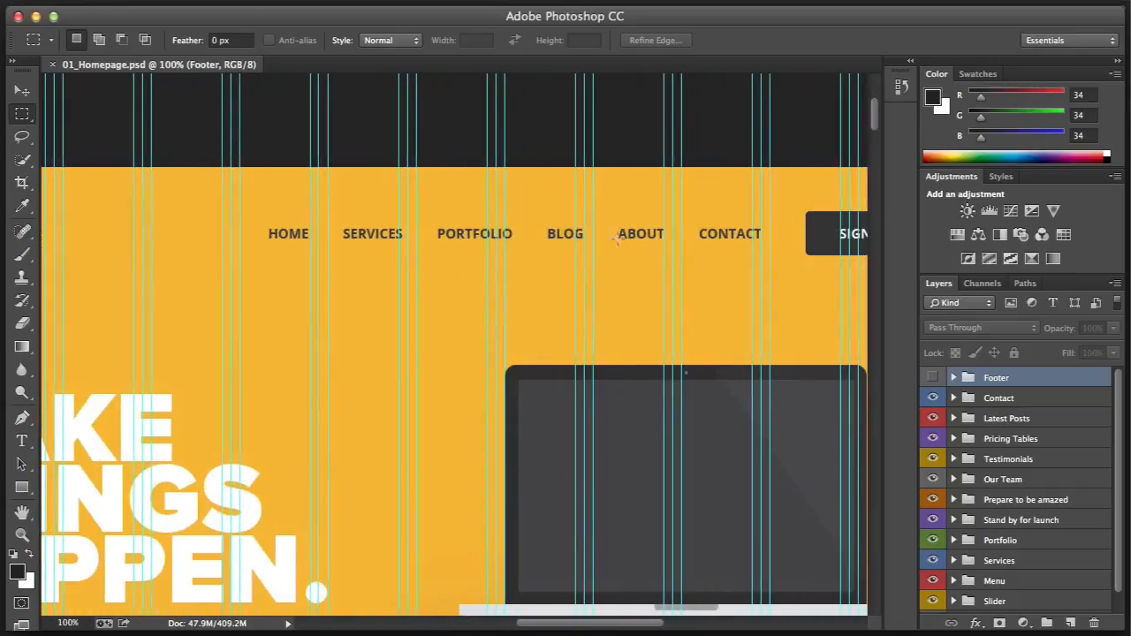
mouse_move(458, 221)
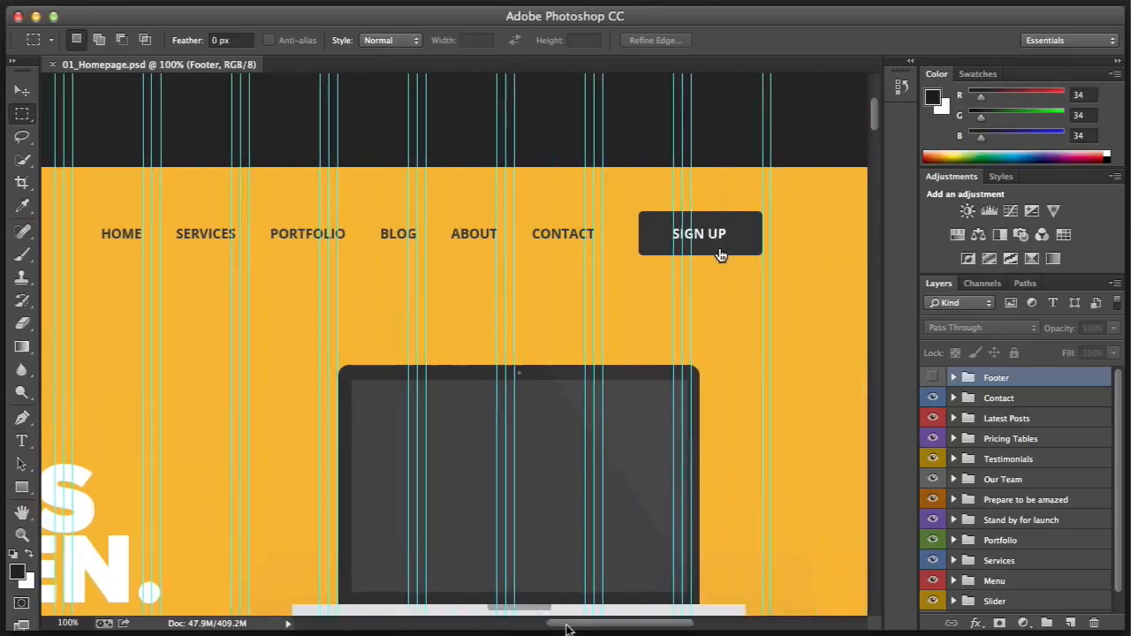
scroll(left, 3)
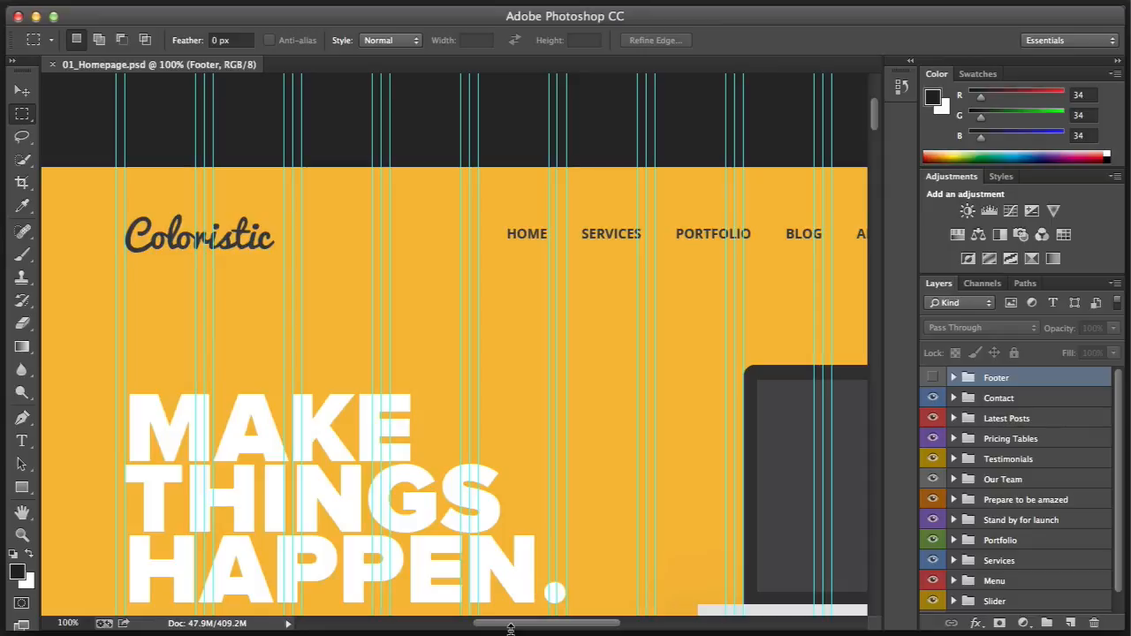
scroll(down, 3)
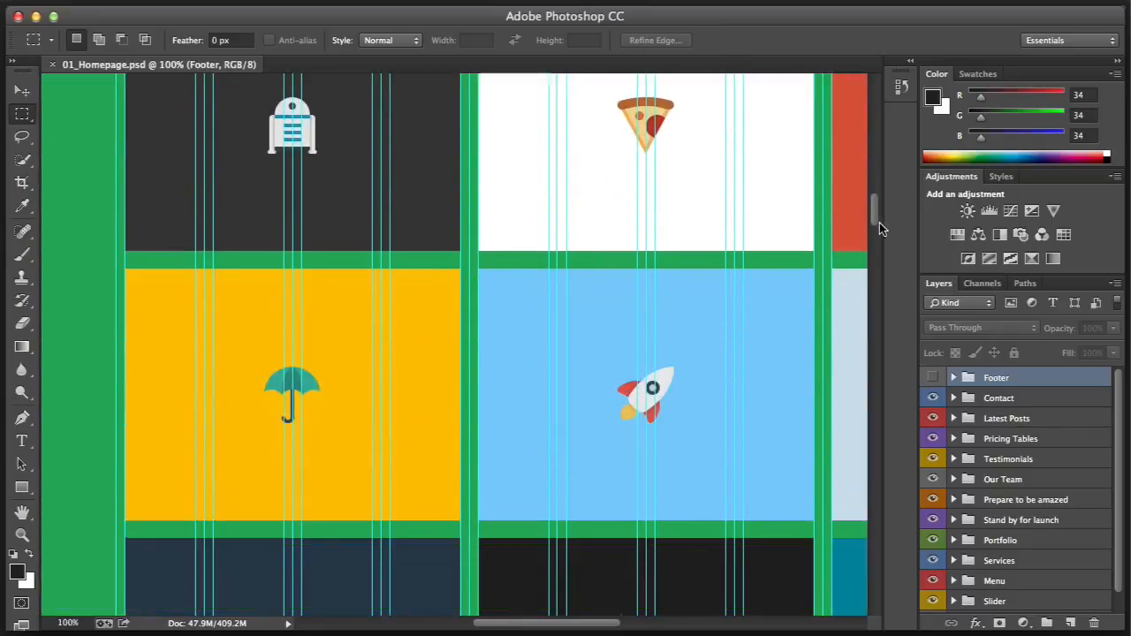
scroll(up, 3)
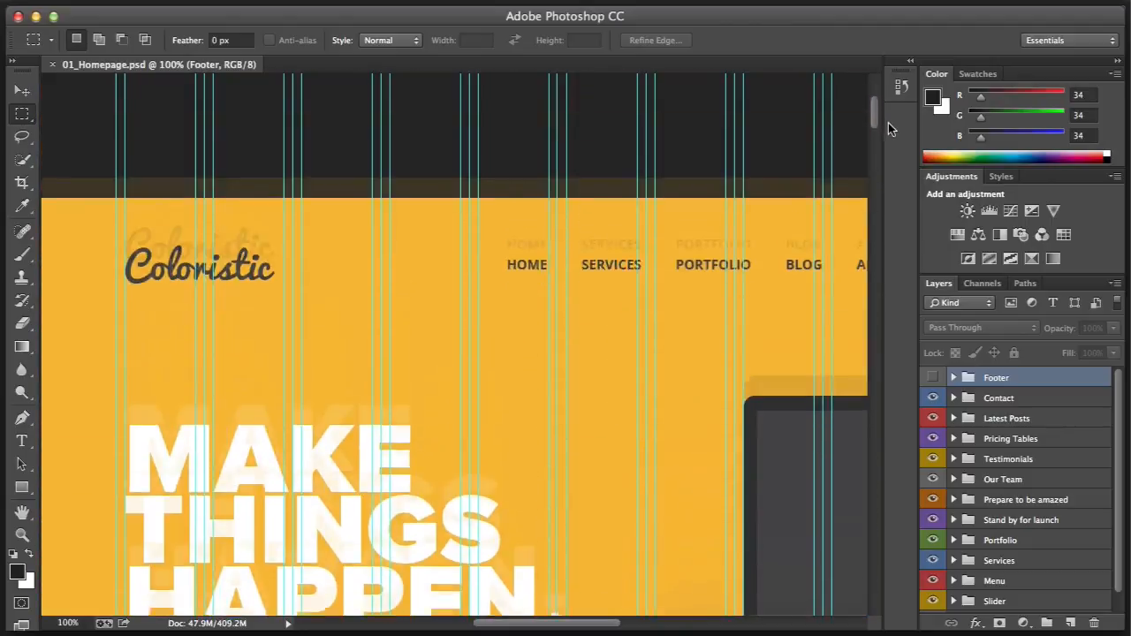
scroll(up, 3)
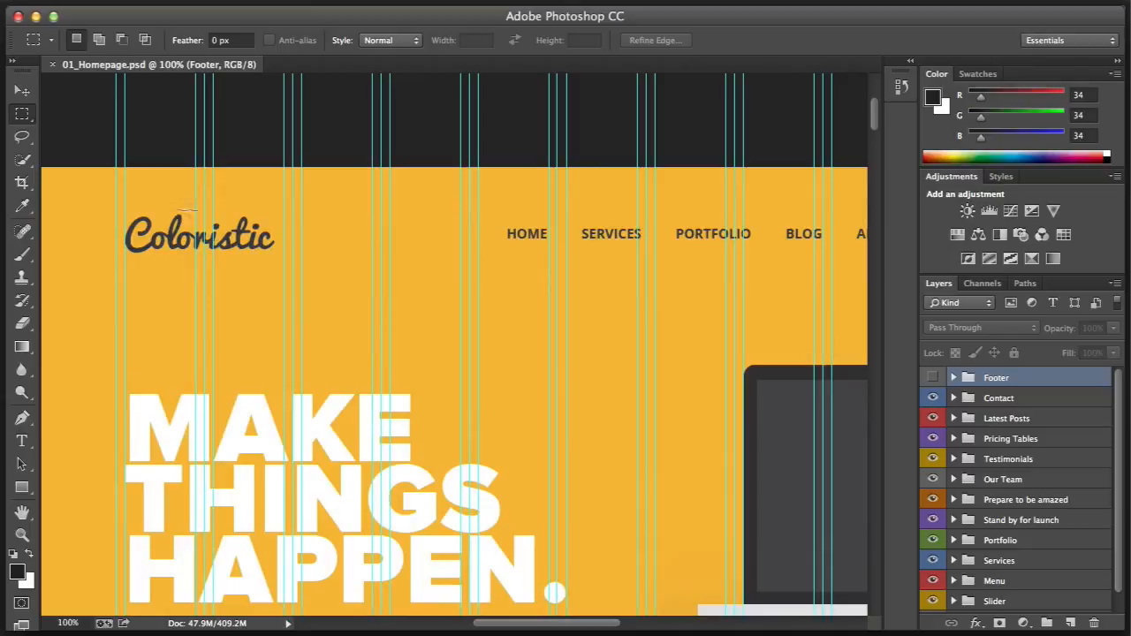
mouse_move(194, 263)
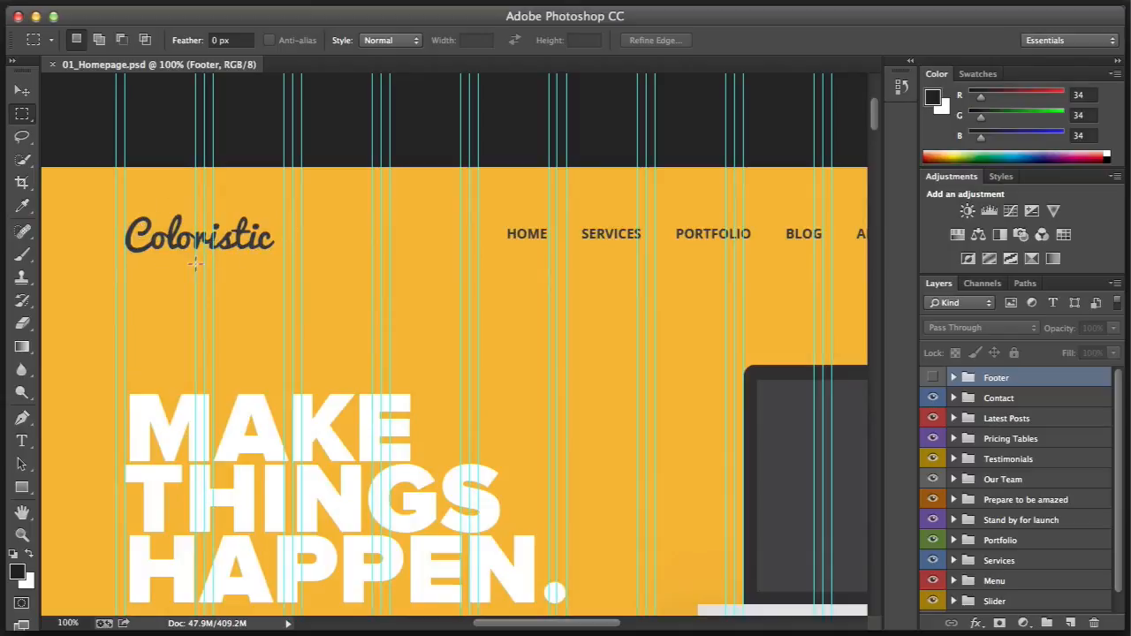
mouse_move(60, 258)
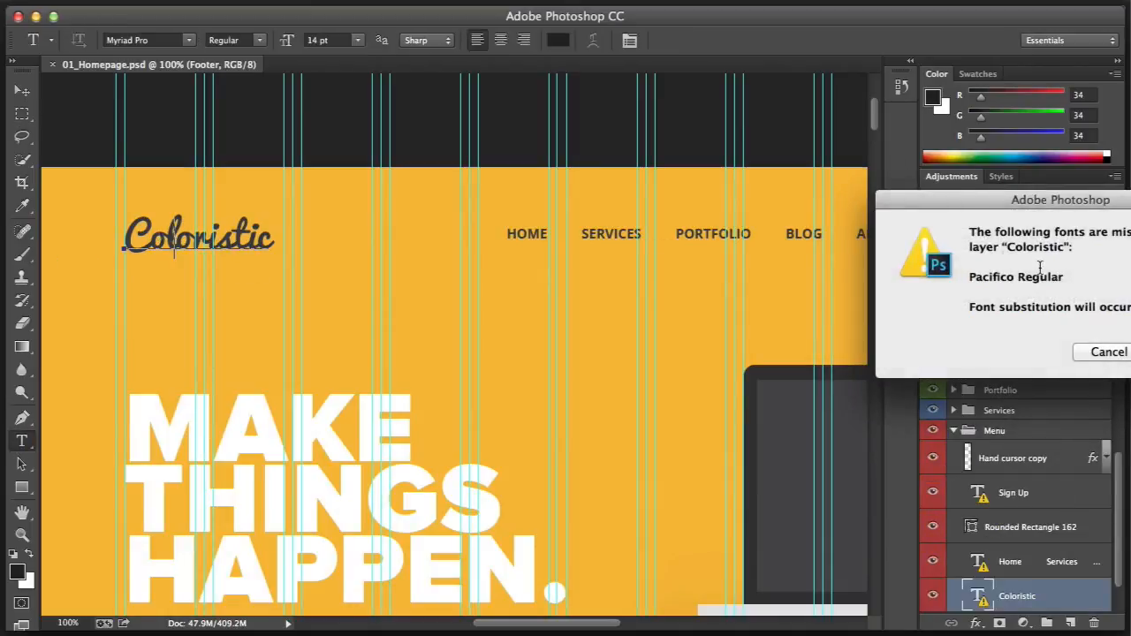
Edit the Coloristic logo text and dismiss the missing Pacifico Regular font warning.
double_click(1015, 276)
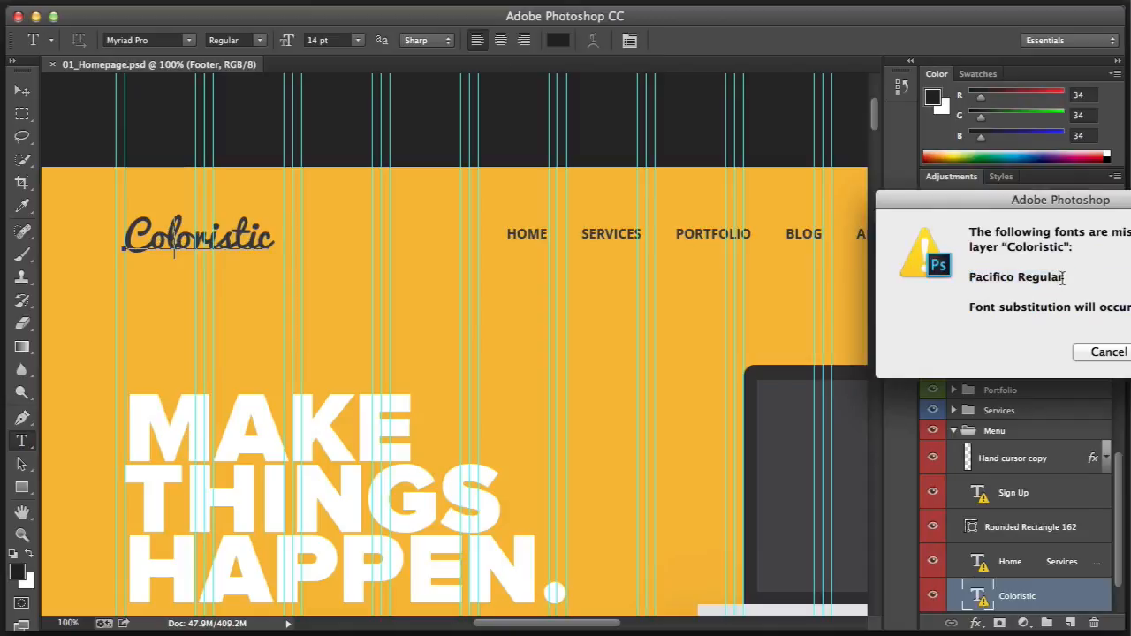
double_click(1015, 276)
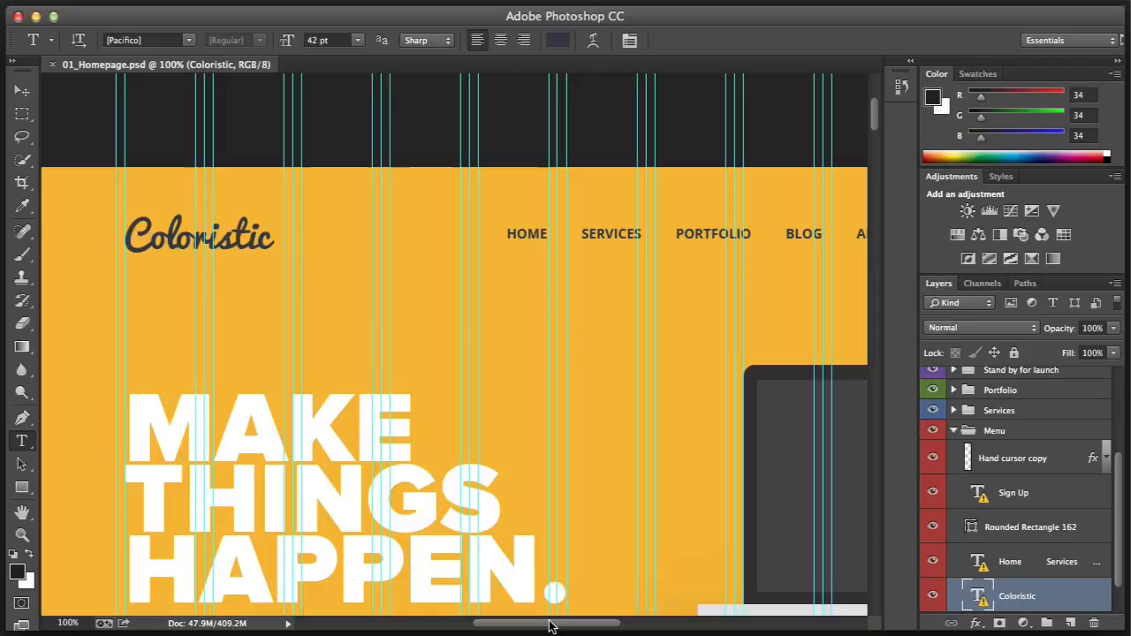
mouse_move(248, 445)
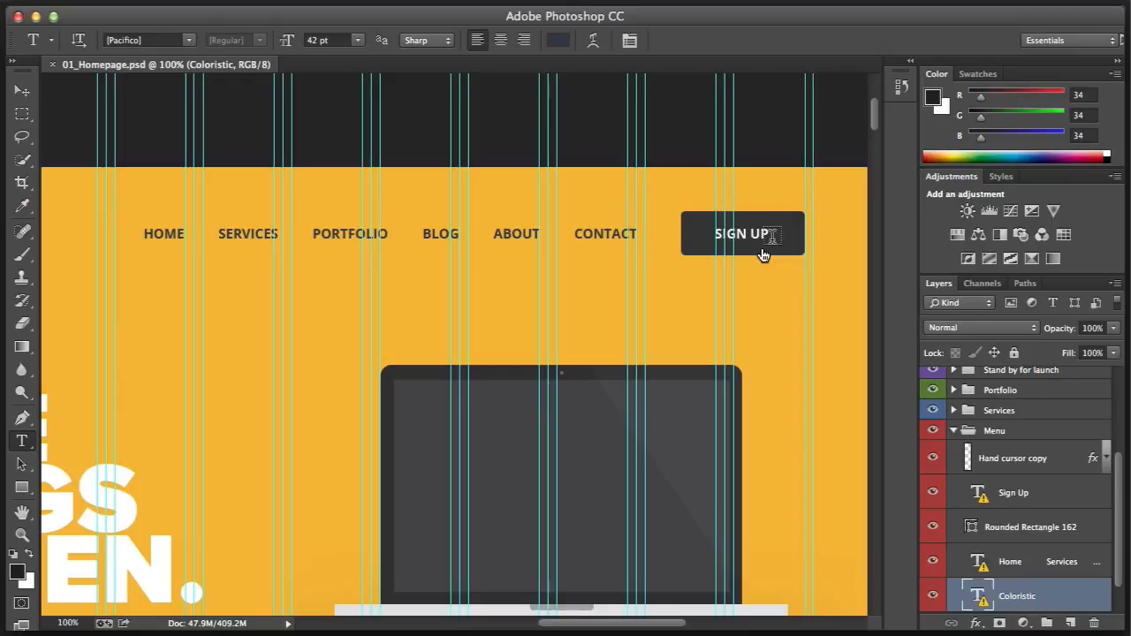
mouse_move(355, 240)
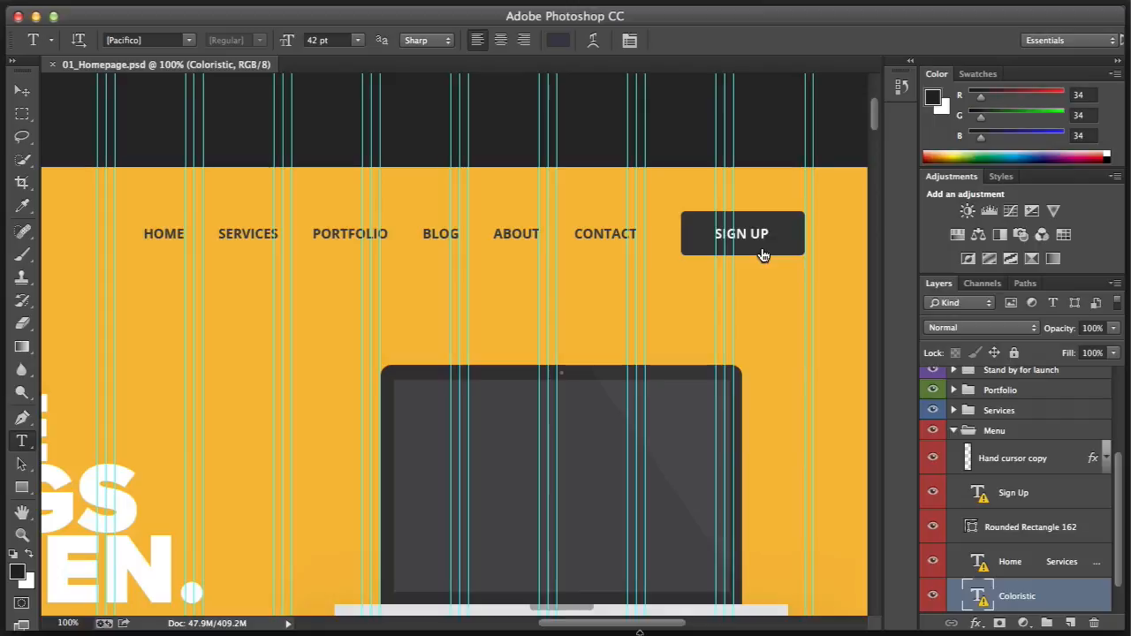
scroll(up, 3)
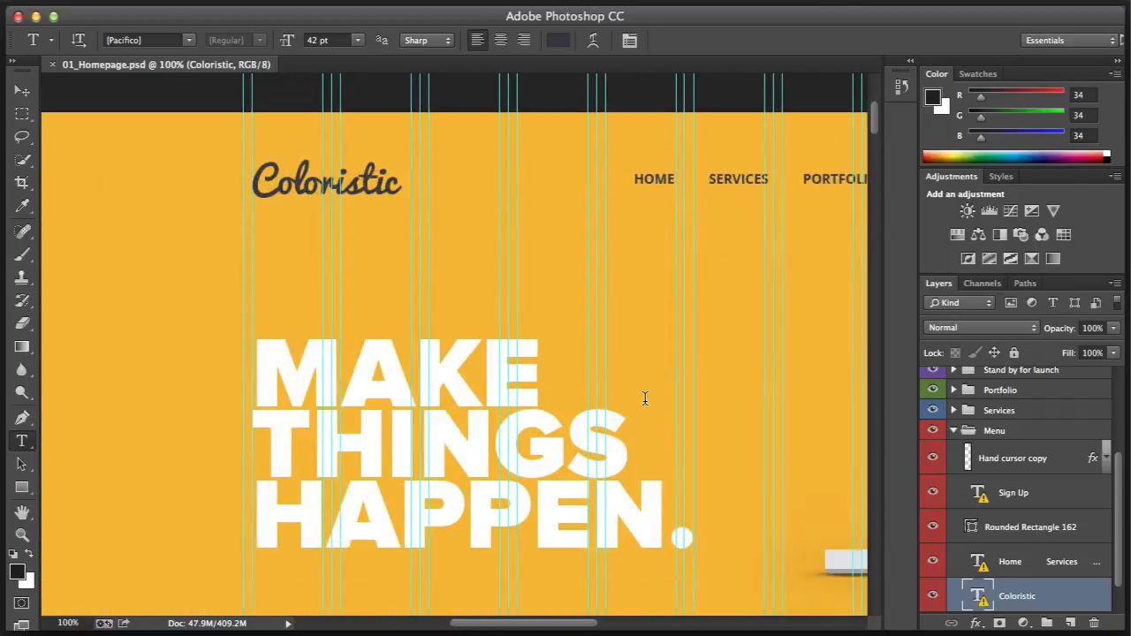
scroll(right, 3)
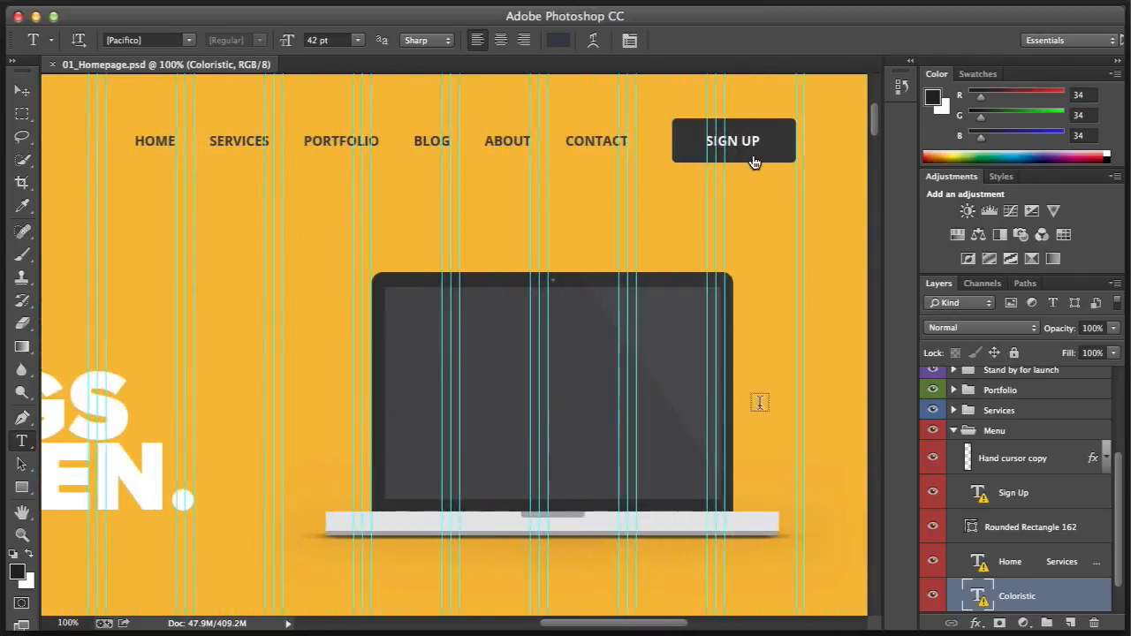
mouse_move(417, 350)
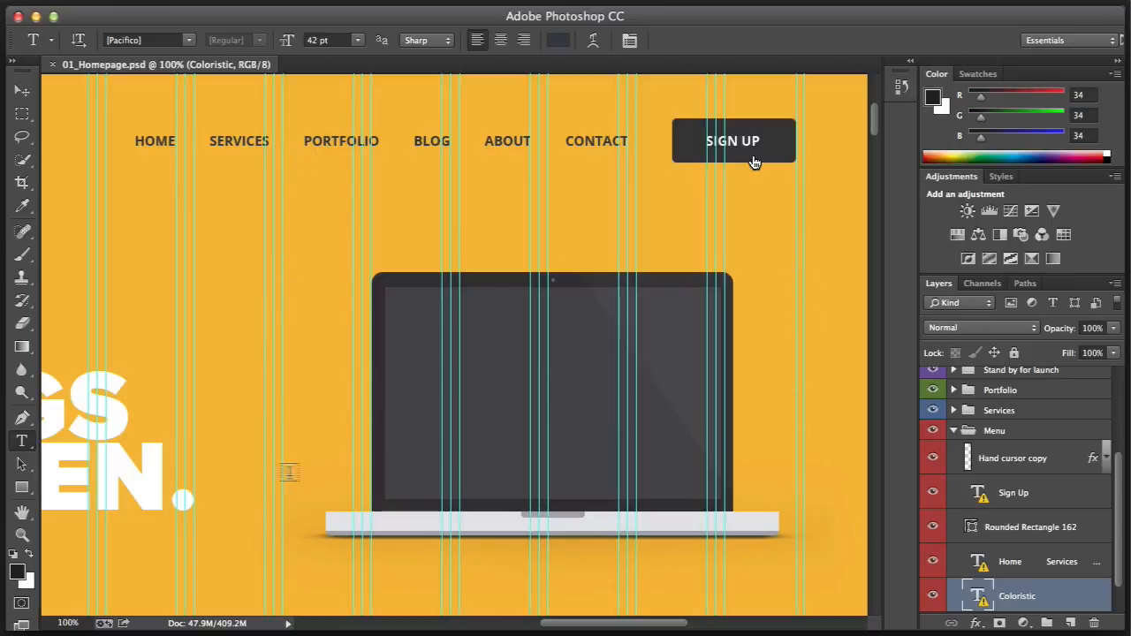
scroll(right, 3)
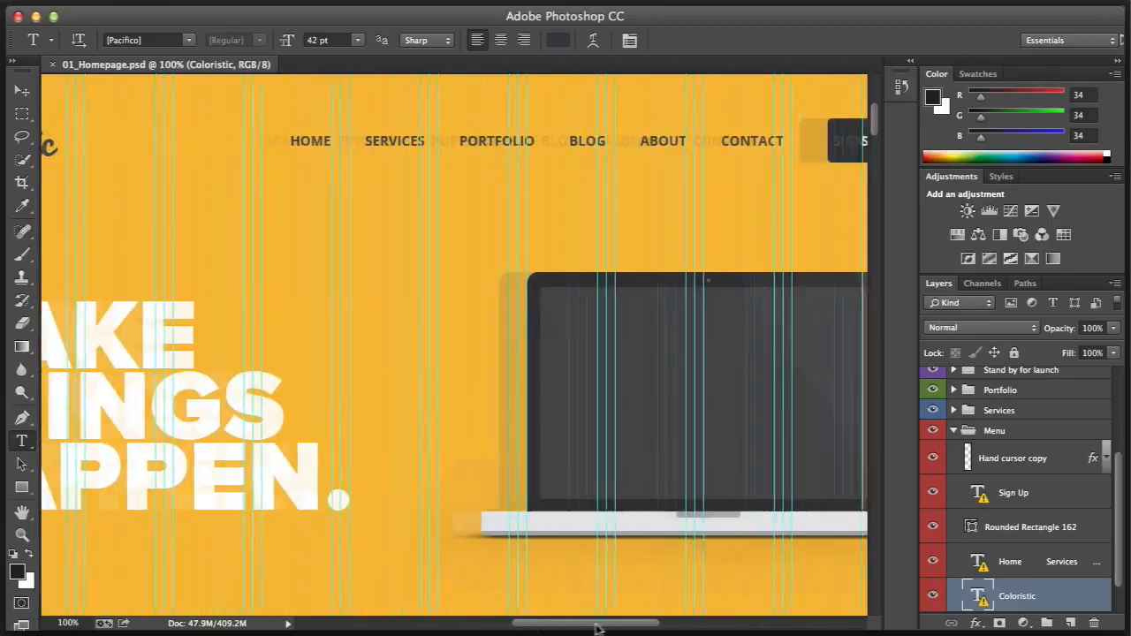
scroll(left, 3)
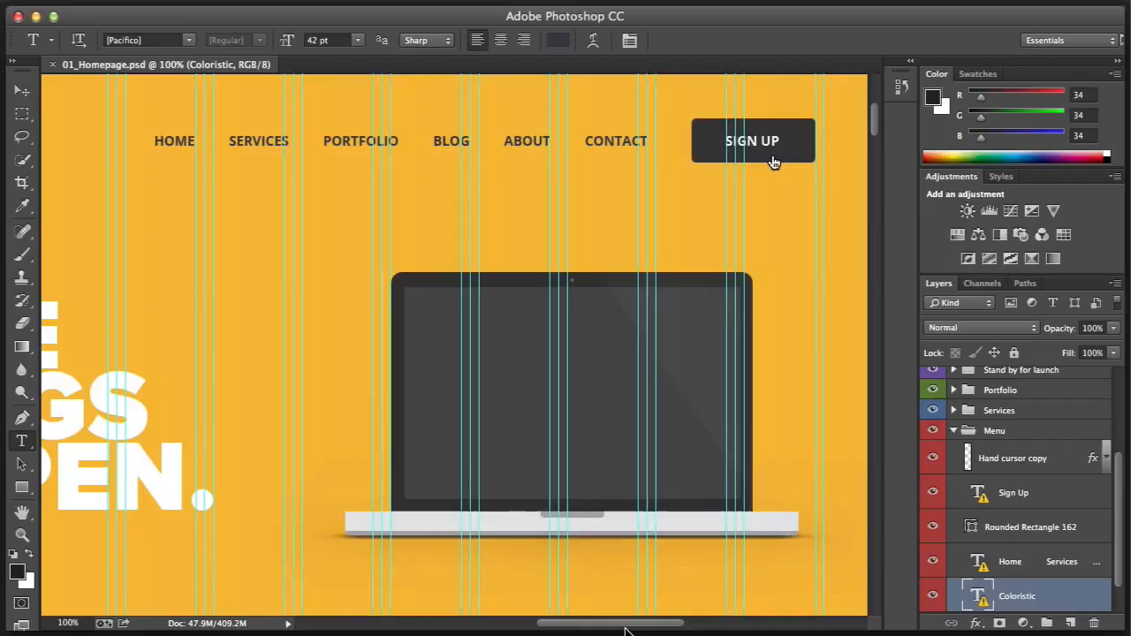
mouse_move(502, 304)
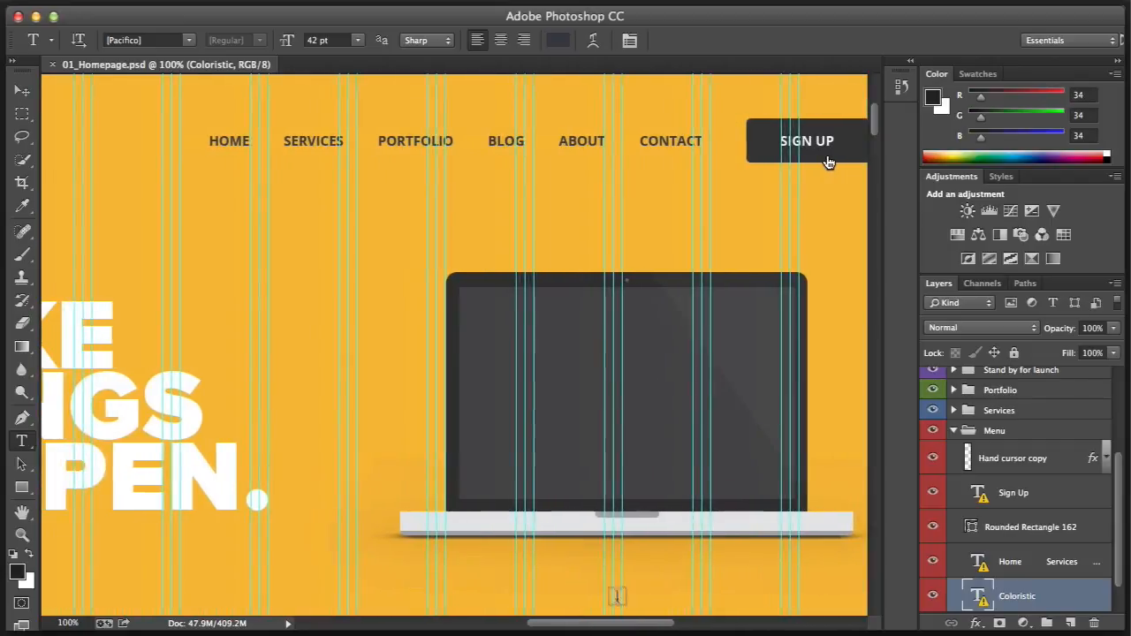
scroll(up, 3)
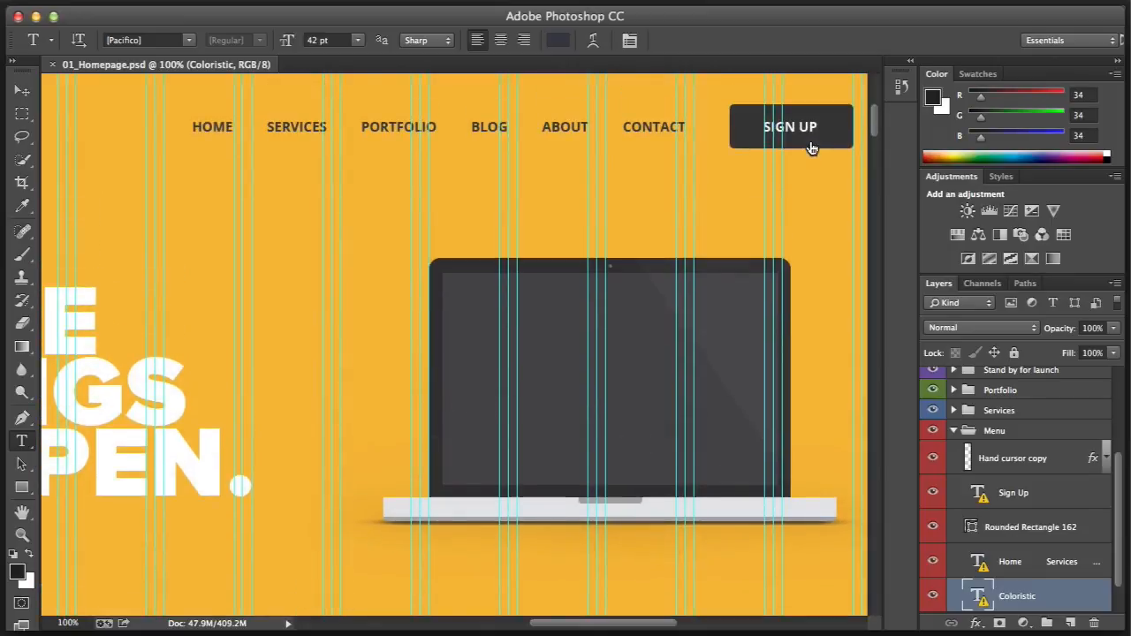
scroll(left, 3)
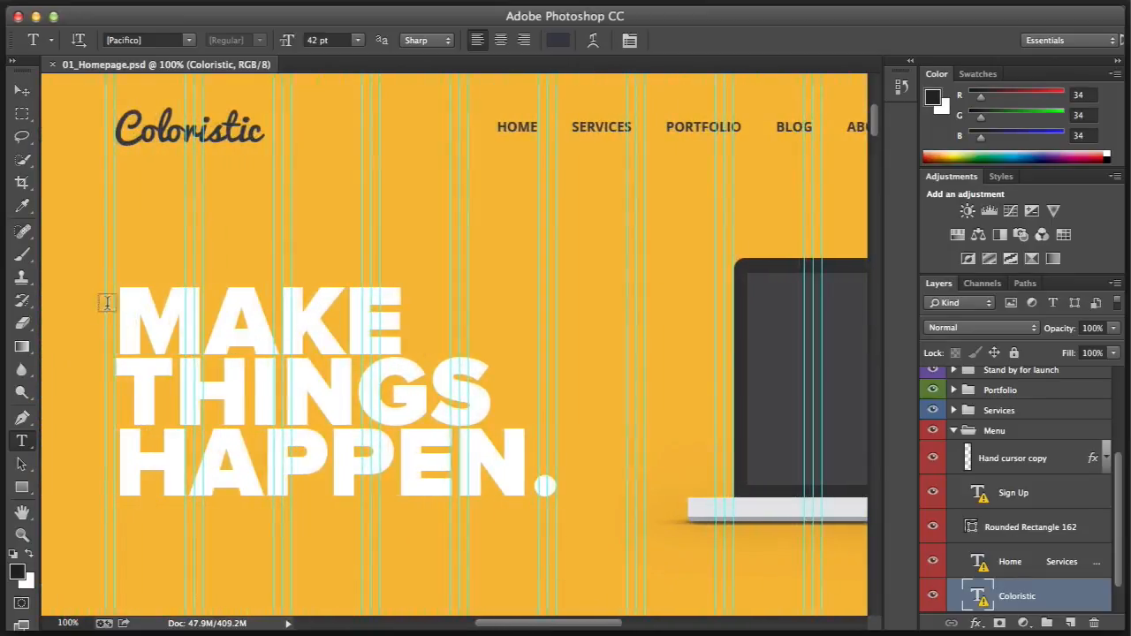
mouse_move(57, 368)
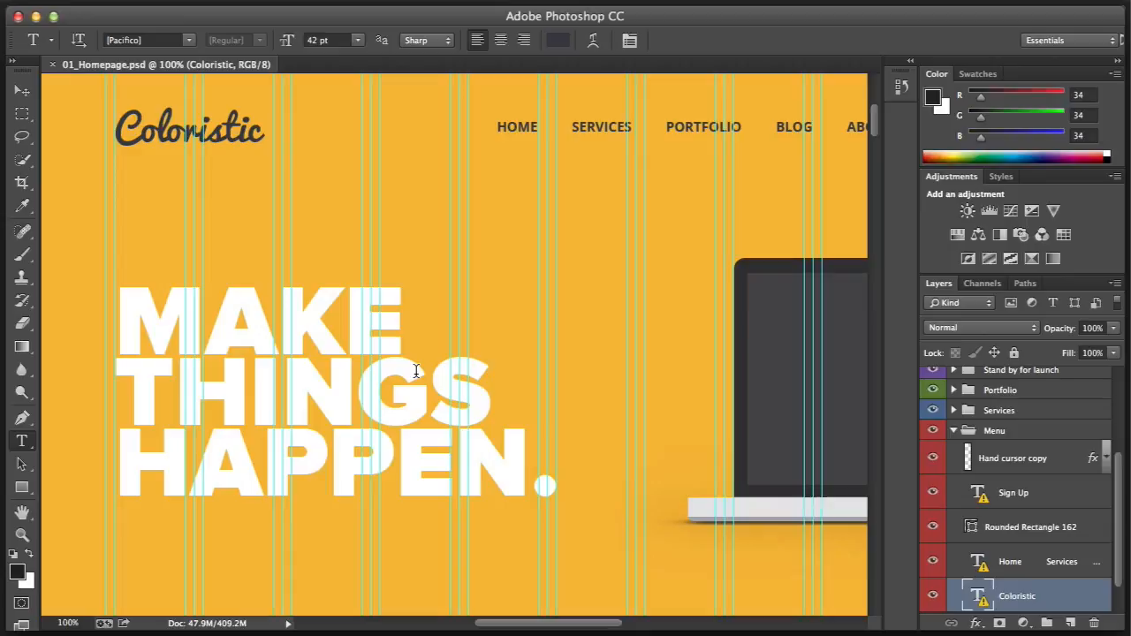
mouse_move(307, 366)
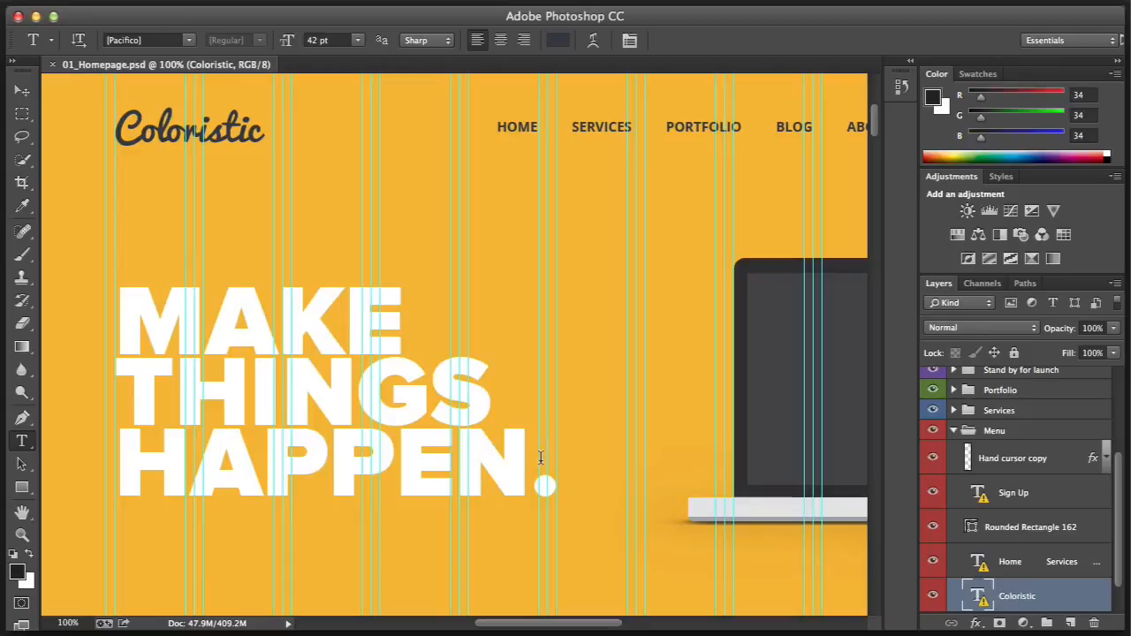
mouse_move(140, 301)
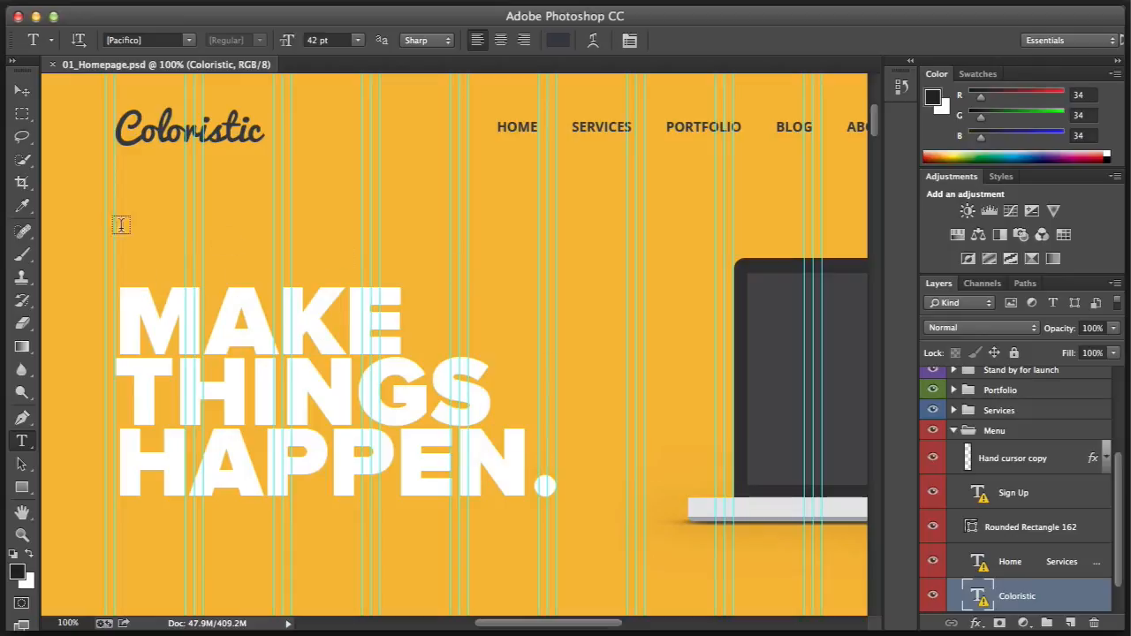
mouse_move(174, 322)
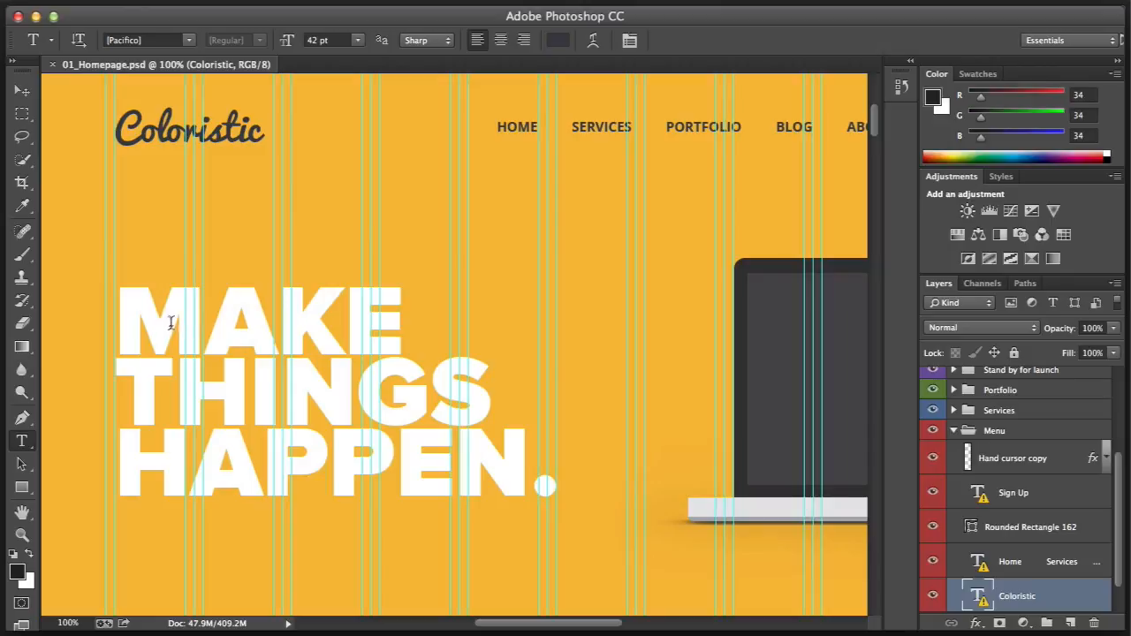
mouse_move(564, 309)
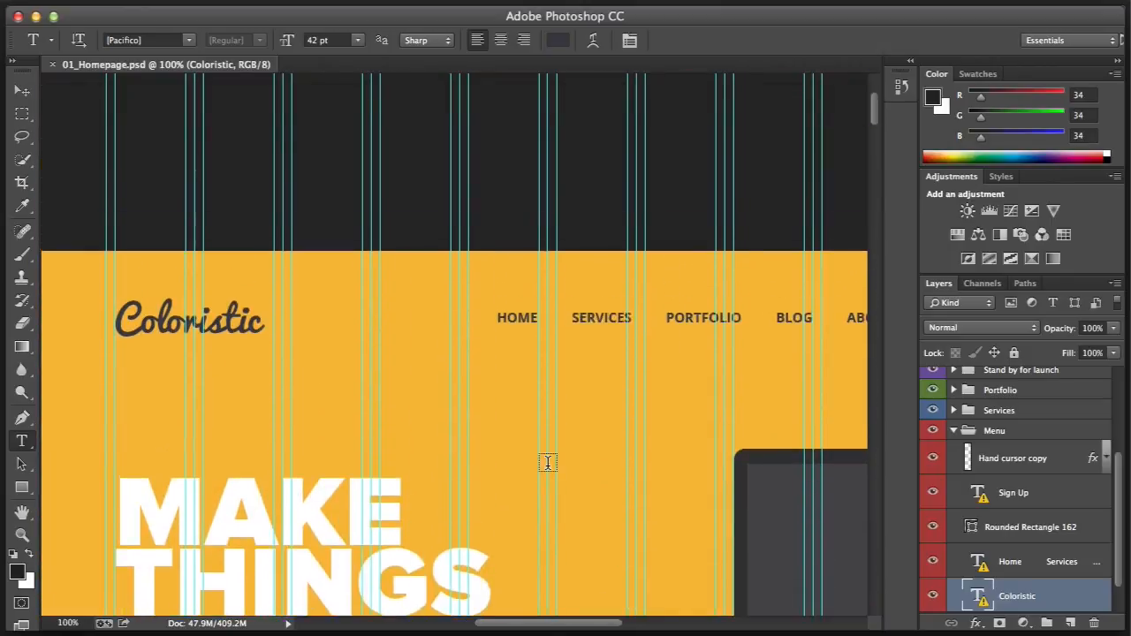
Scroll so the canvas top edge shows above the Coloristic logo and headline.
scroll(down, 3)
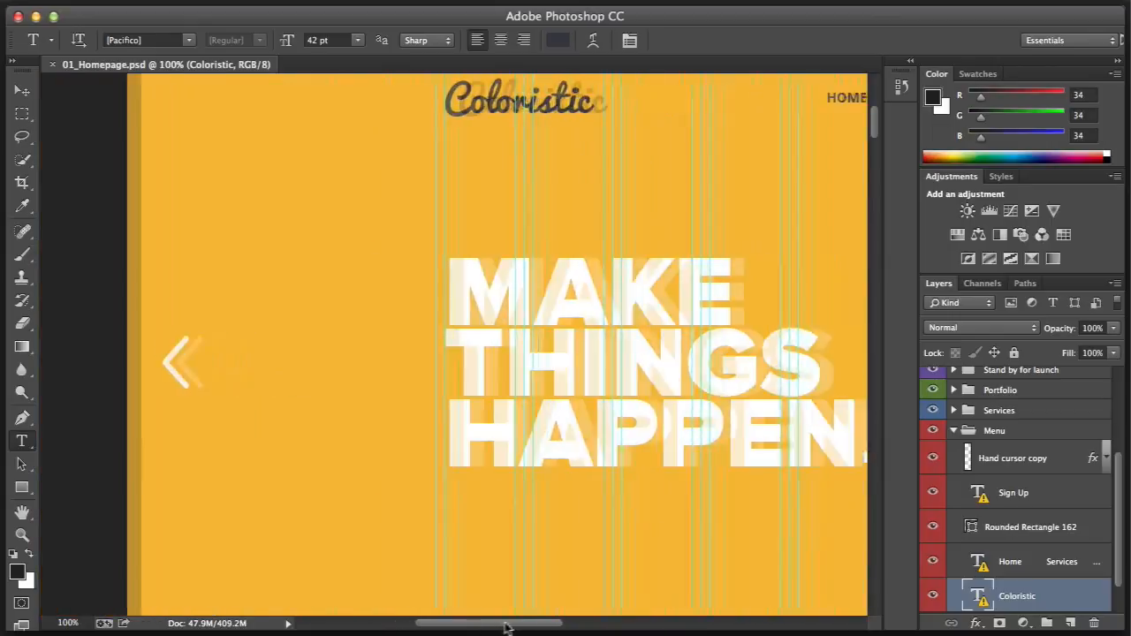
scroll(down, 3)
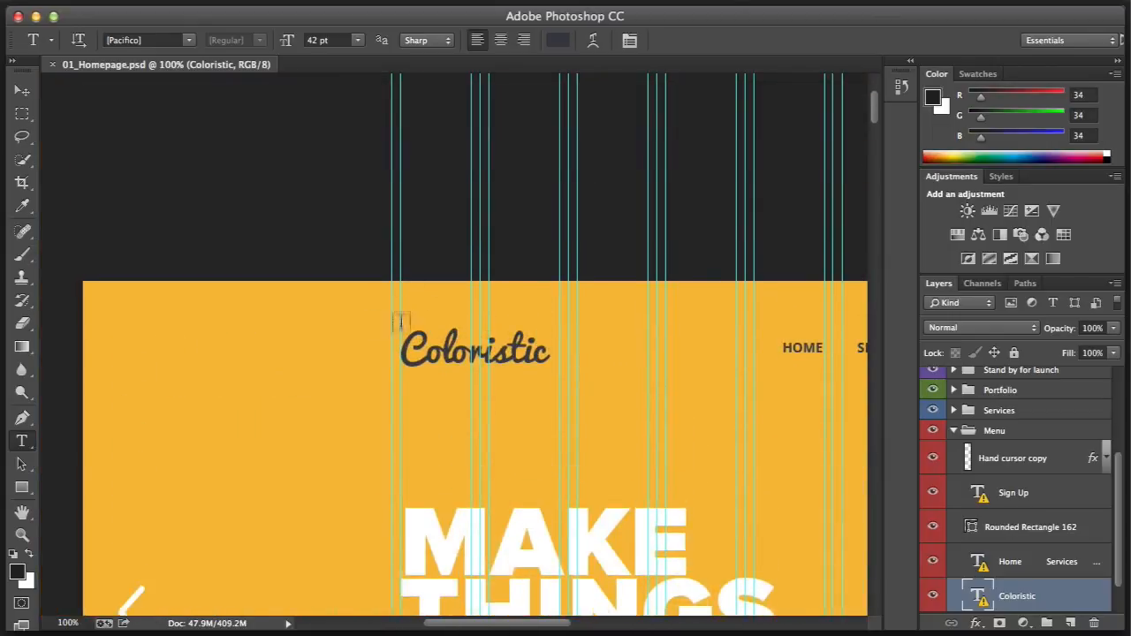
scroll(down, 3)
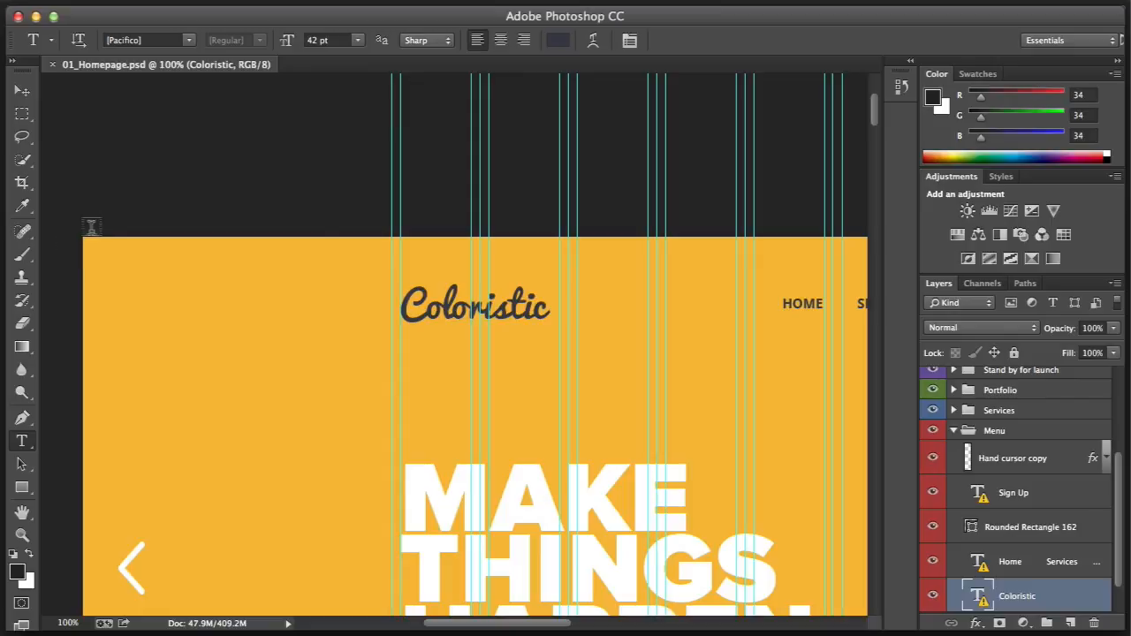
mouse_move(117, 237)
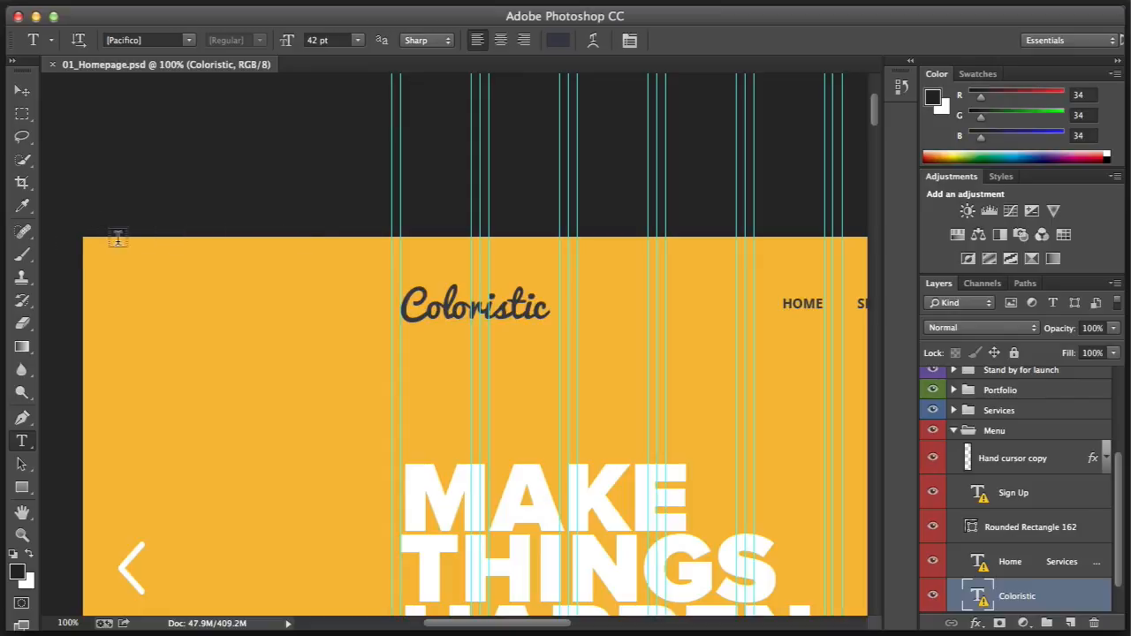
mouse_move(393, 233)
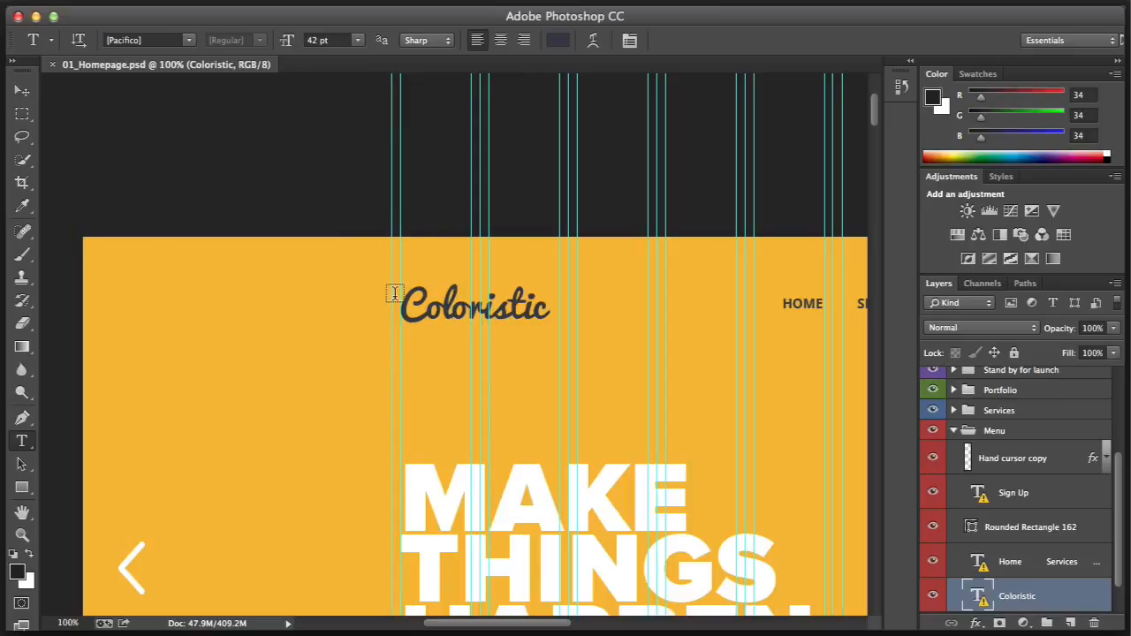
Scroll past the hero to the Flat Design, Quality Code and Great Support service columns.
scroll(down, 3)
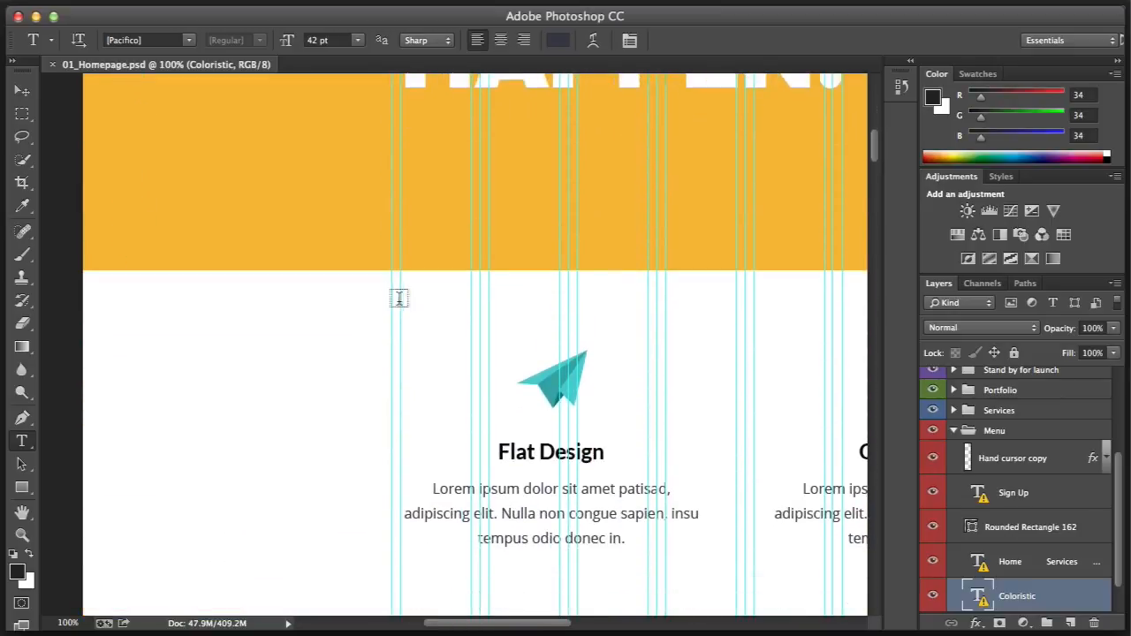
scroll(down, 3)
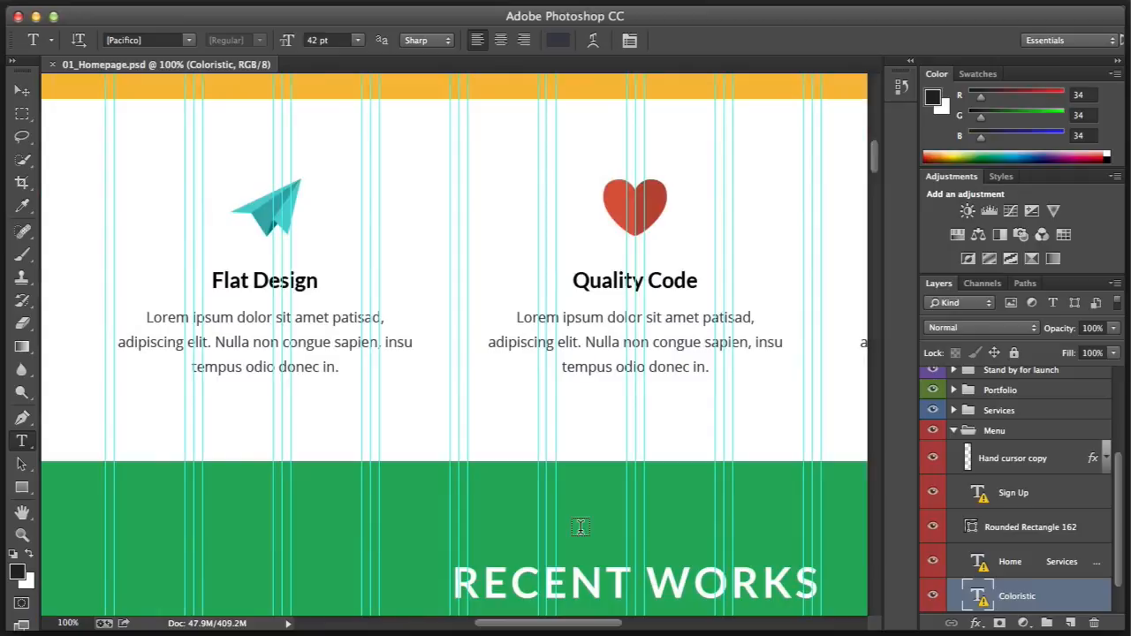
scroll(up, 3)
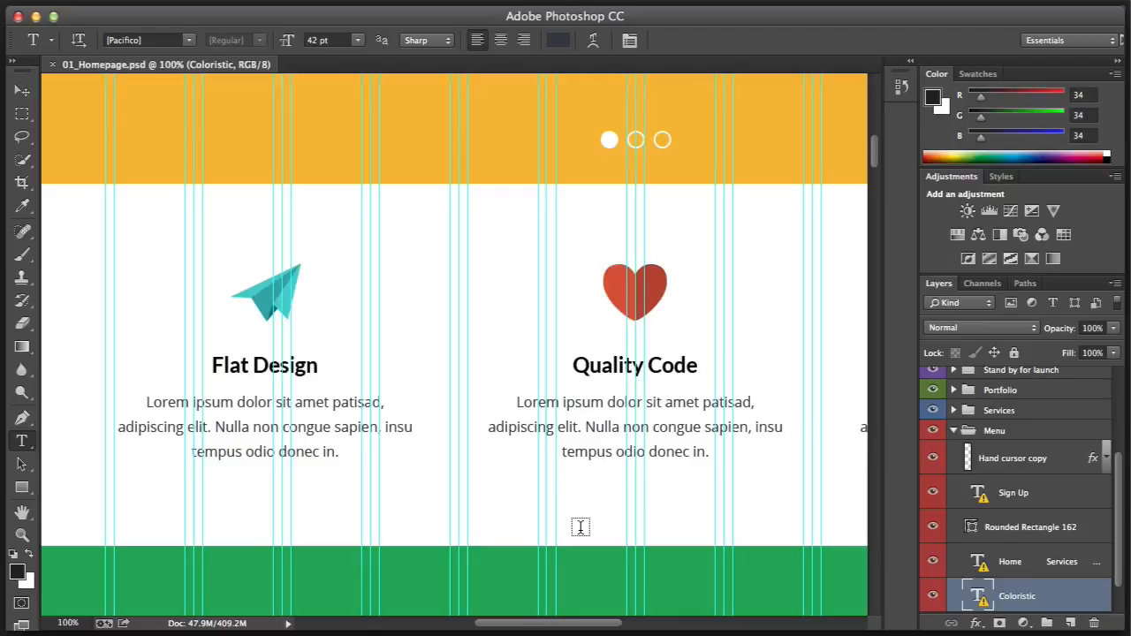
mouse_move(193, 226)
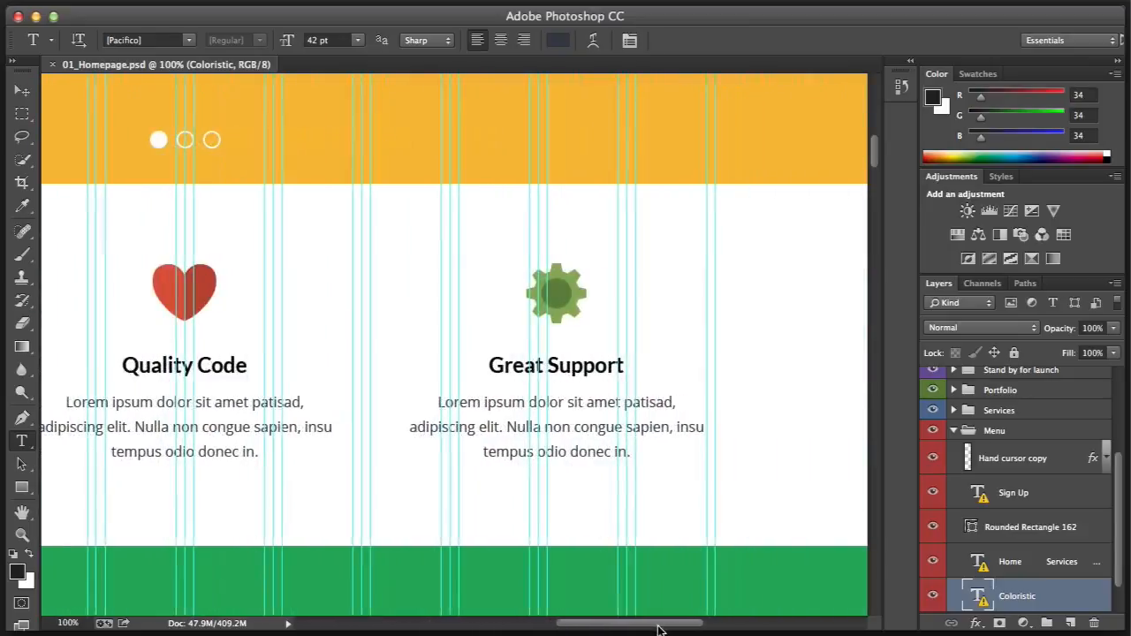
scroll(right, 3)
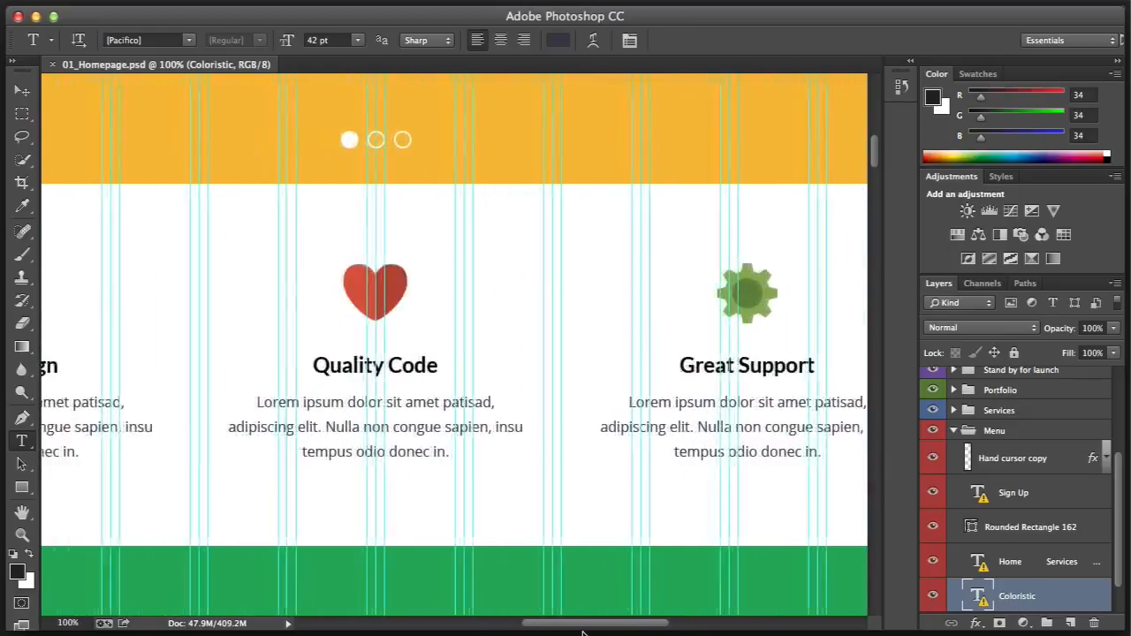
Scroll down to the Recent Works heading and its category filter buttons.
scroll(down, 3)
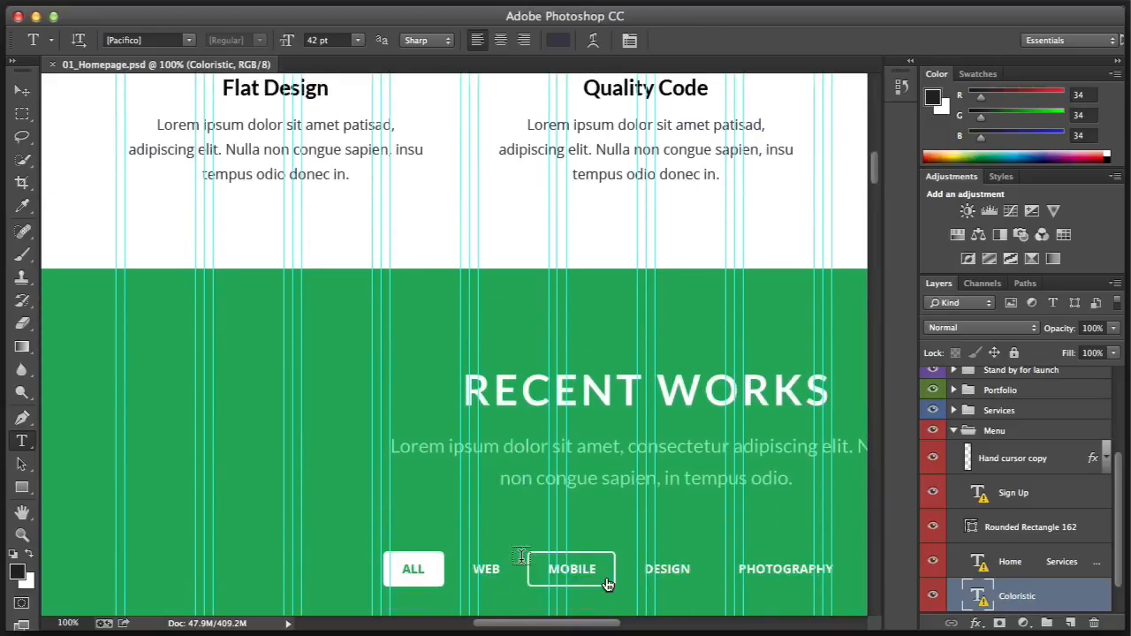
scroll(right, 3)
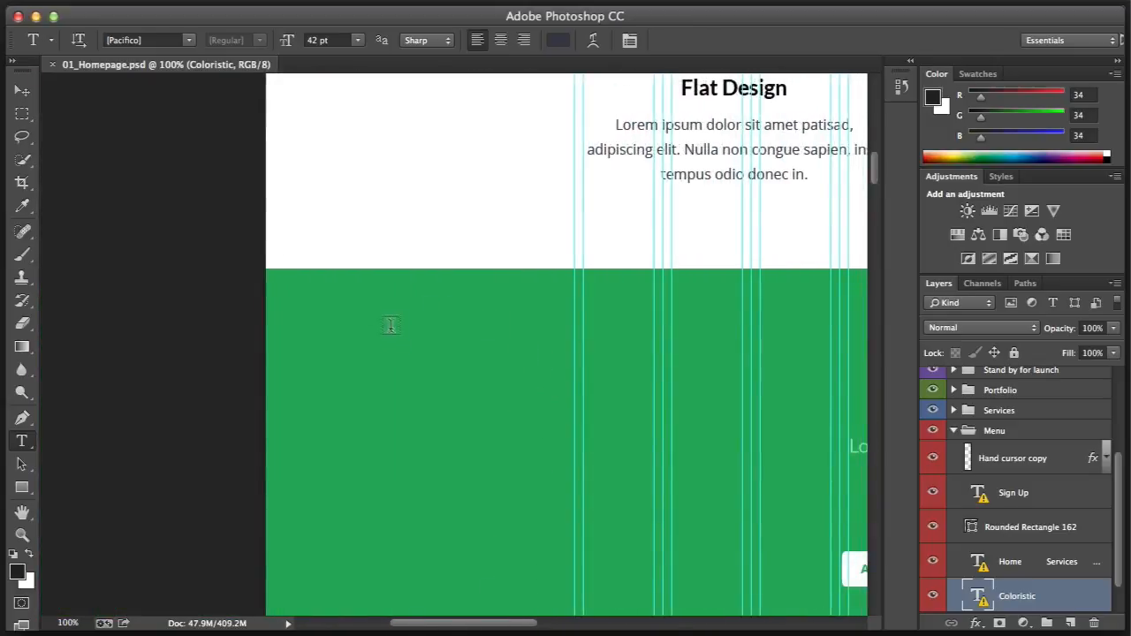
mouse_move(428, 580)
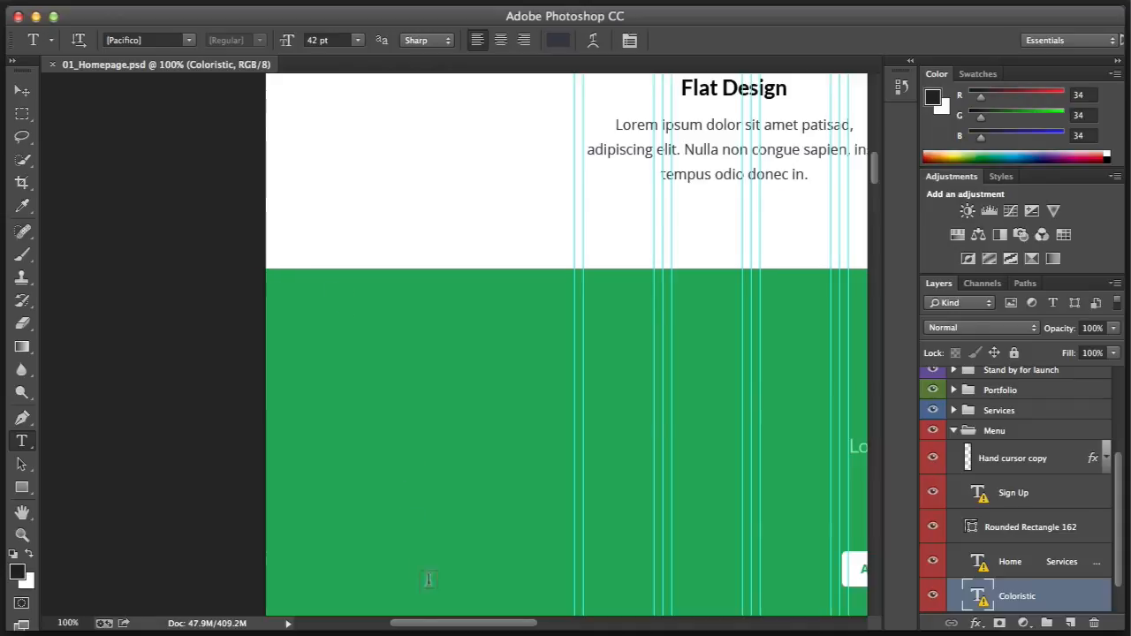
scroll(down, 3)
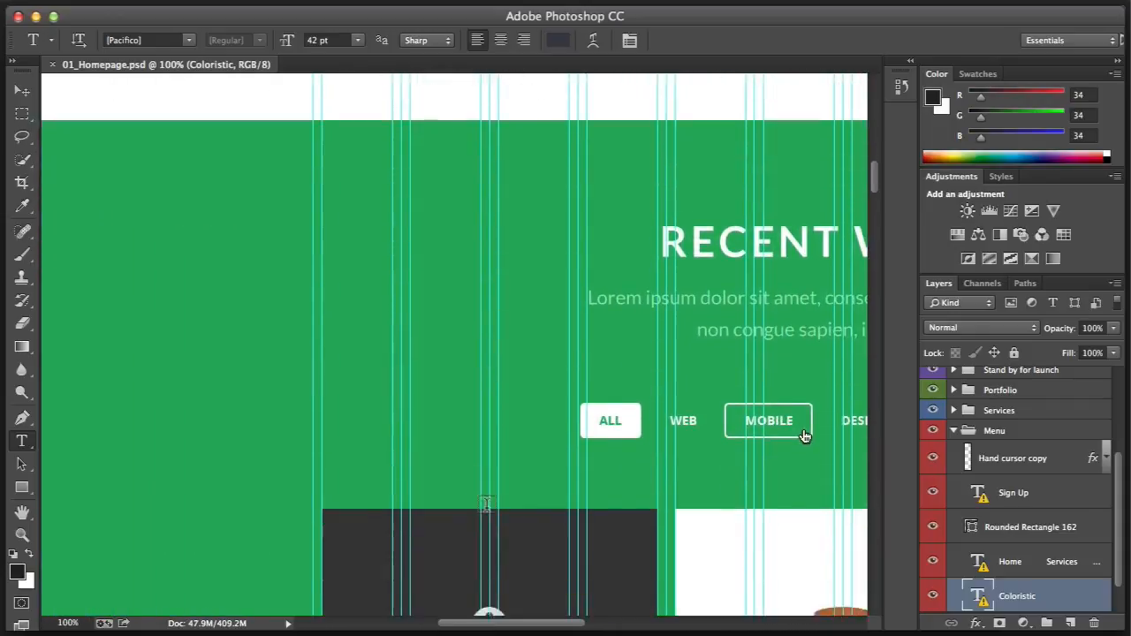
Pan back to the yellow header navigation bar with Coloristic's links.
scroll(down, 3)
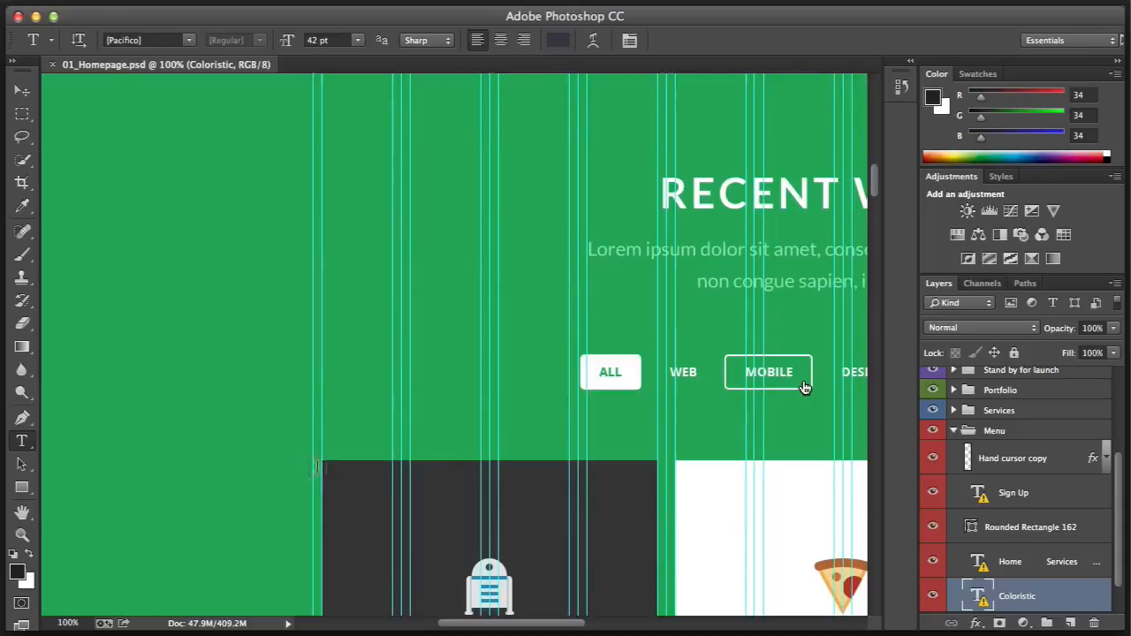
scroll(left, 3)
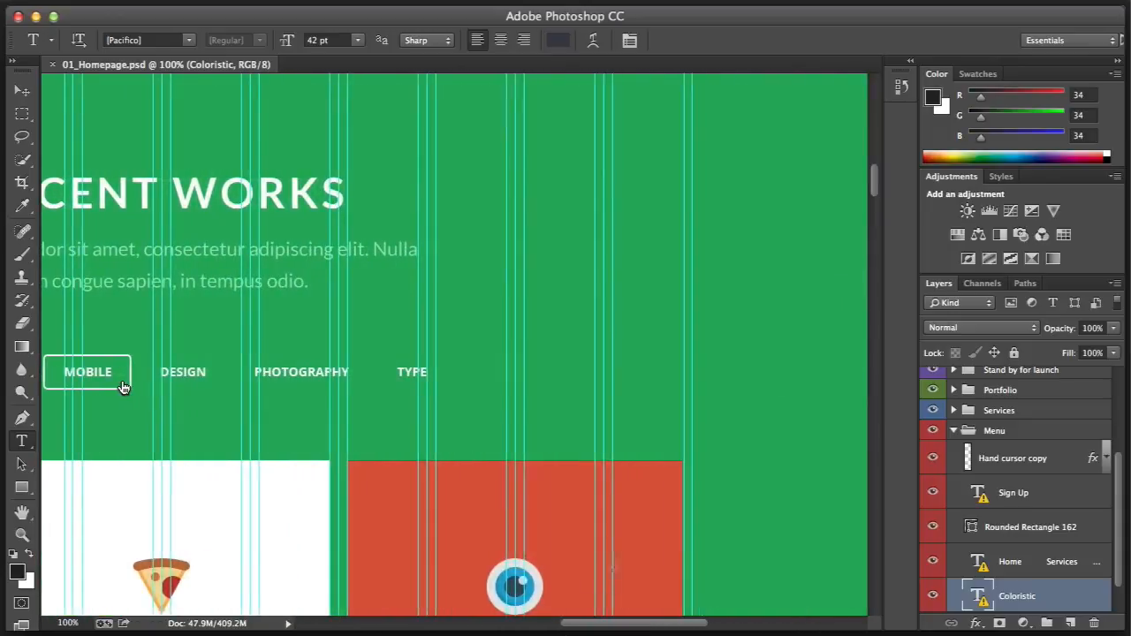
scroll(right, 3)
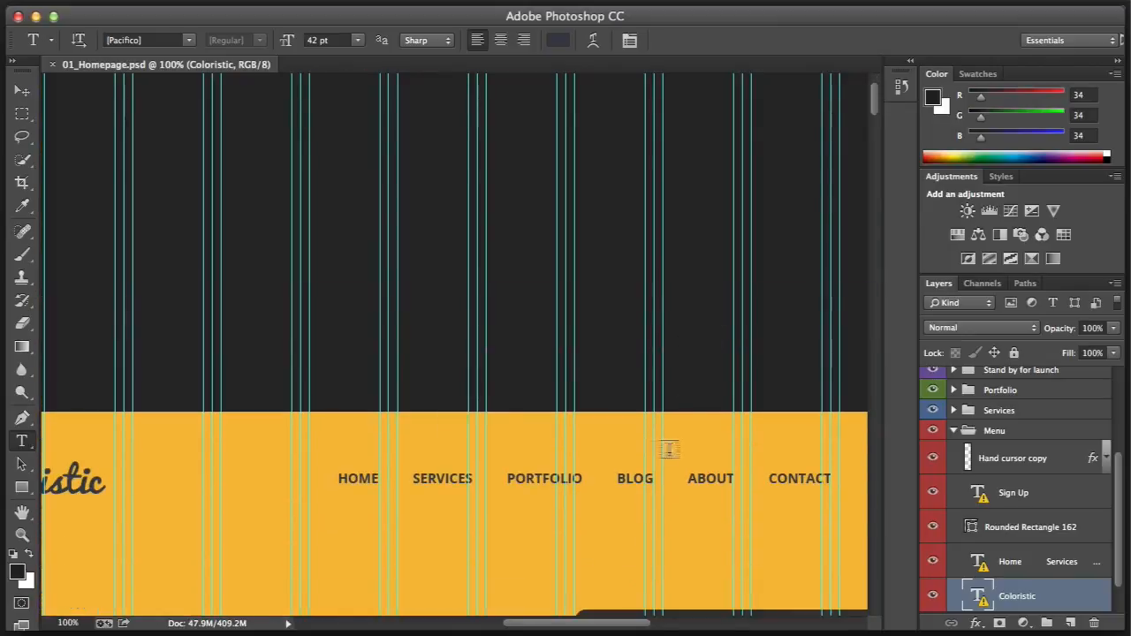
scroll(up, 3)
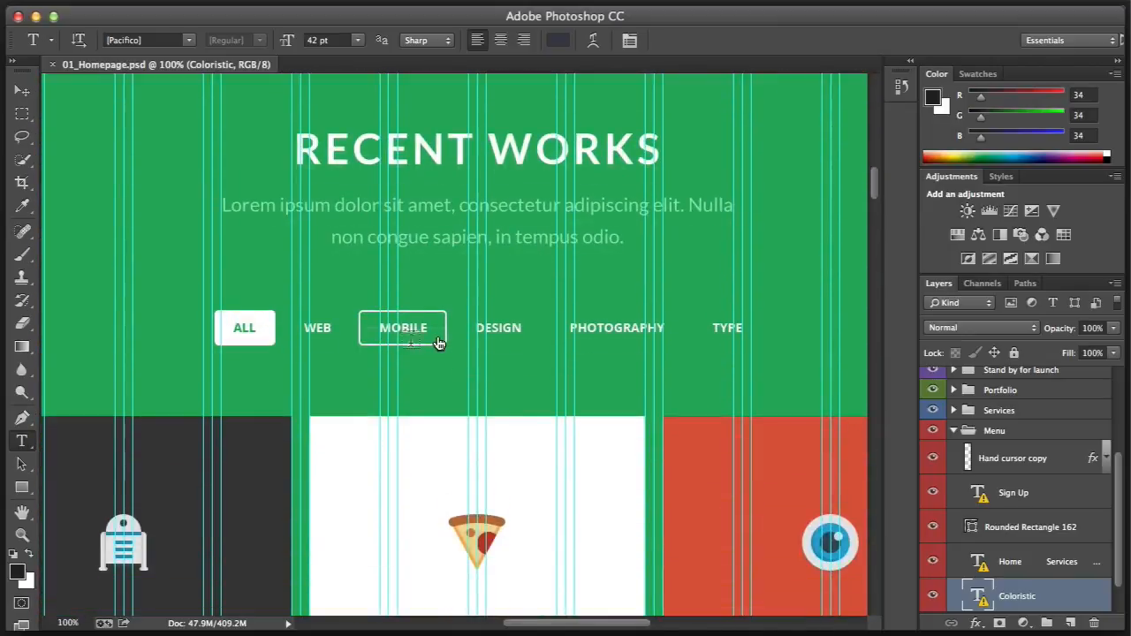
scroll(right, 3)
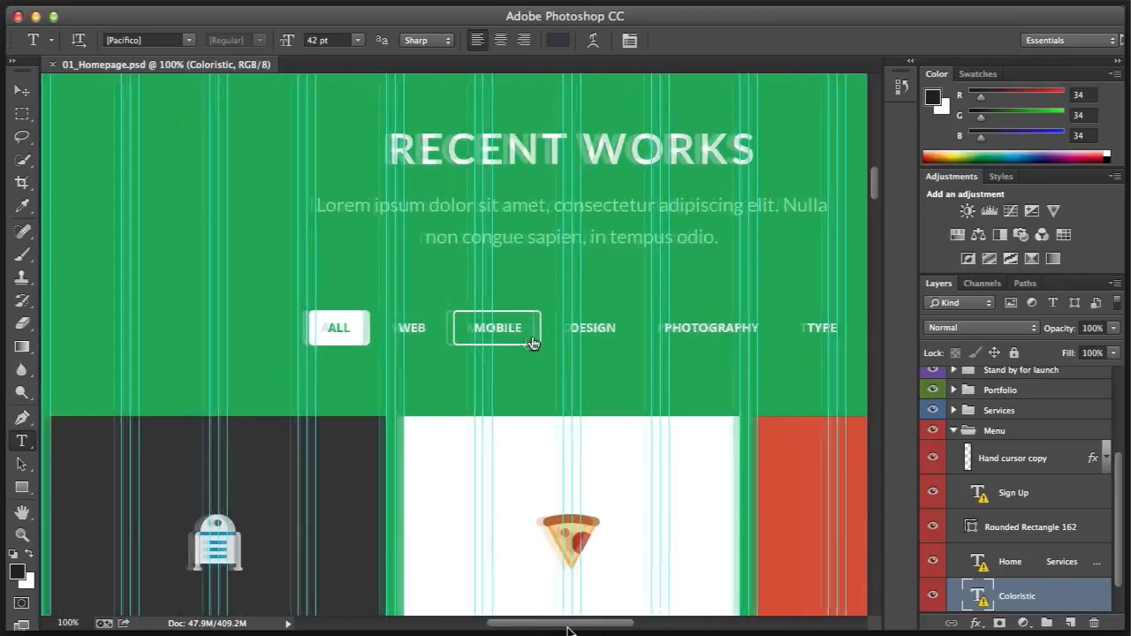
scroll(down, 3)
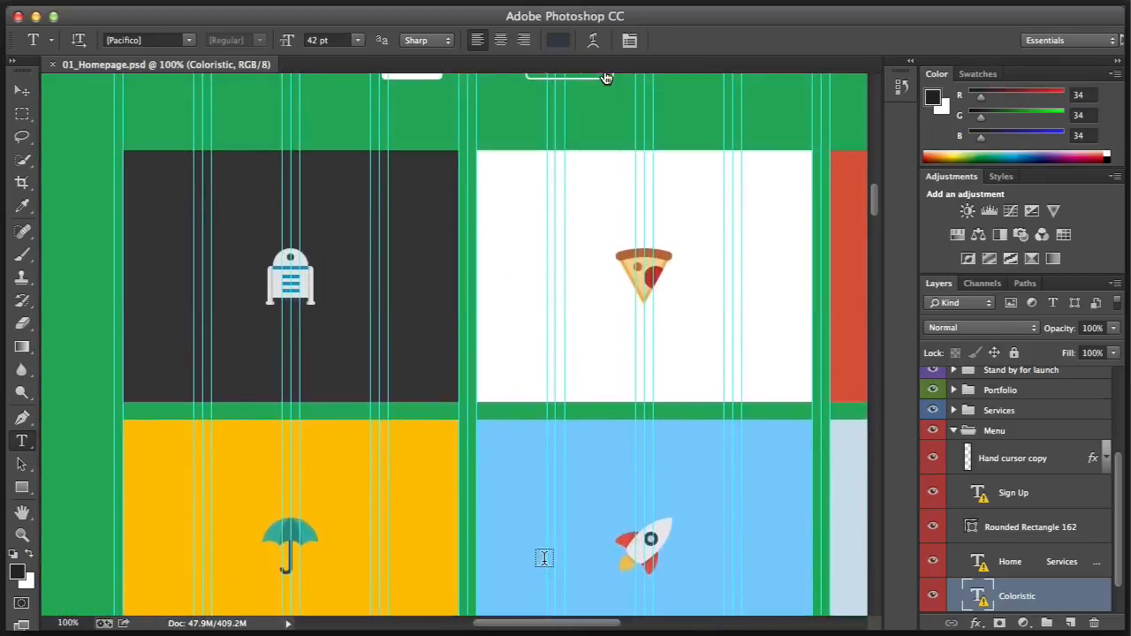
scroll(up, 3)
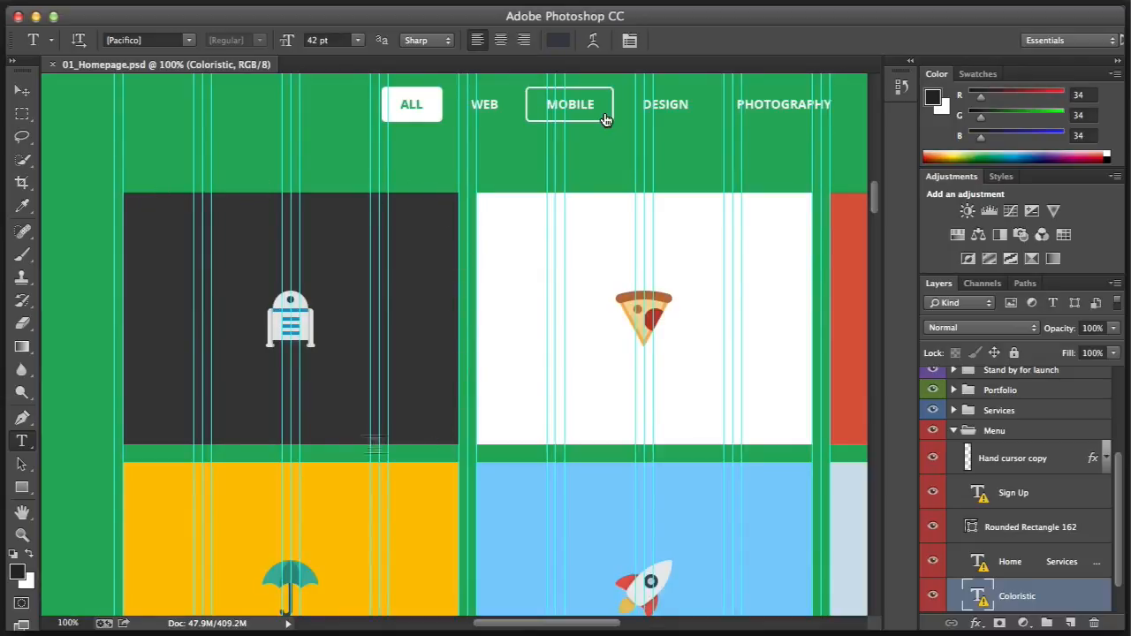
mouse_move(322, 279)
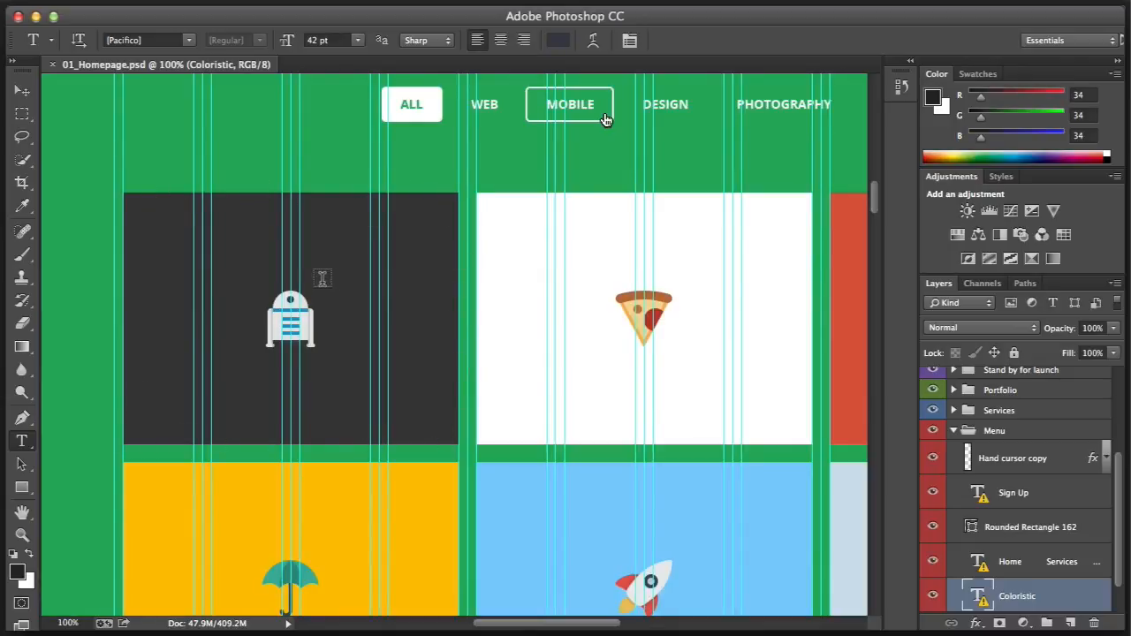
mouse_move(245, 317)
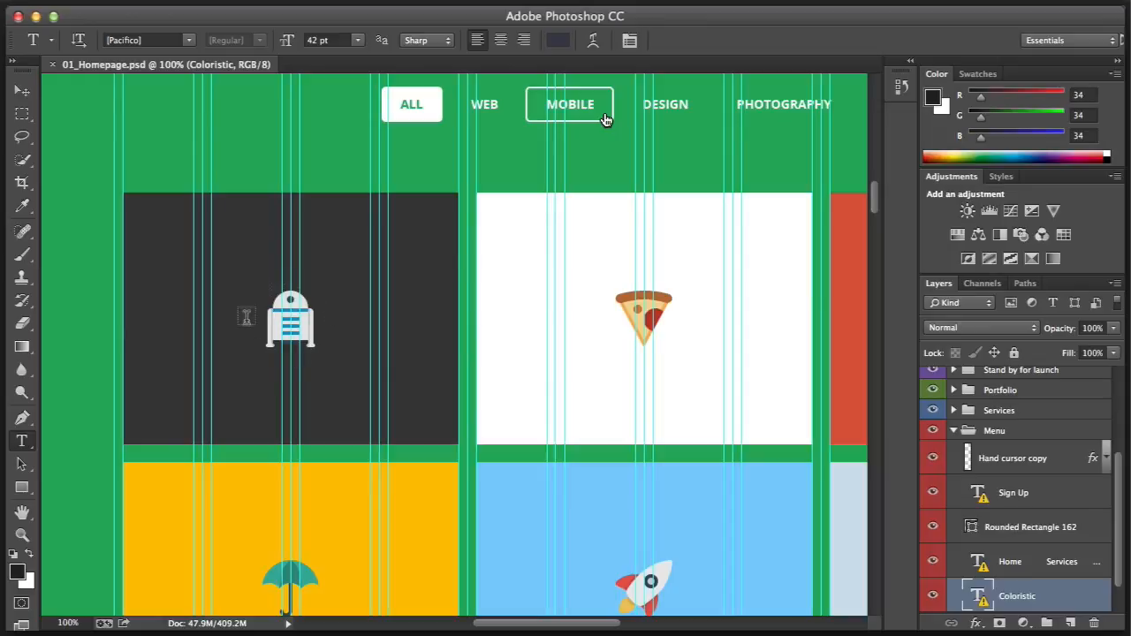
mouse_move(265, 294)
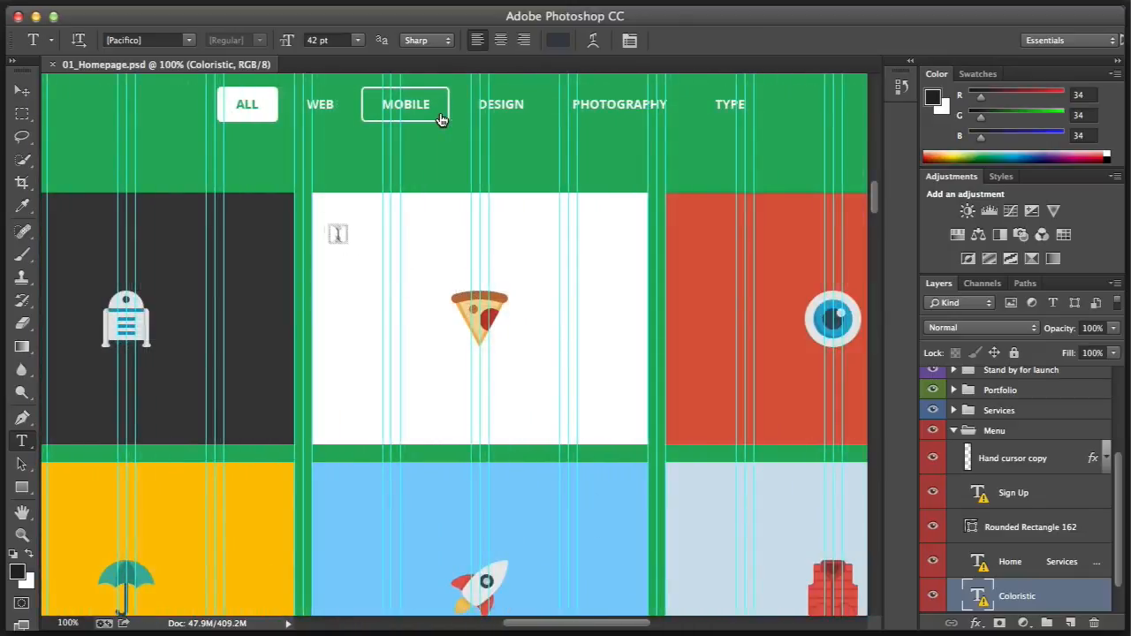
mouse_move(505, 426)
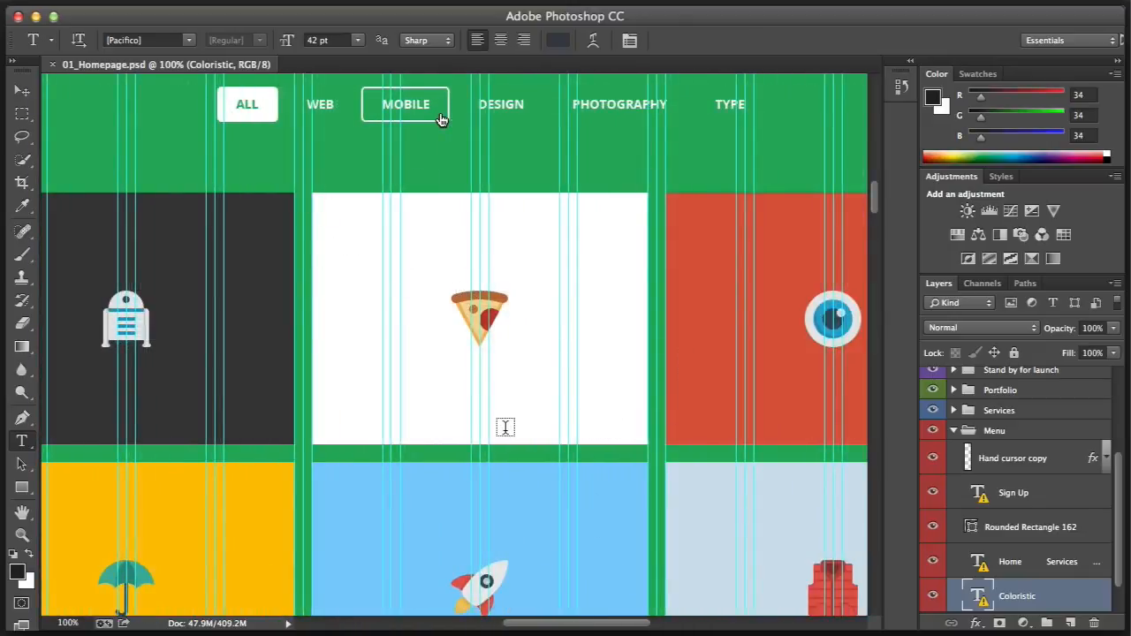
mouse_move(526, 432)
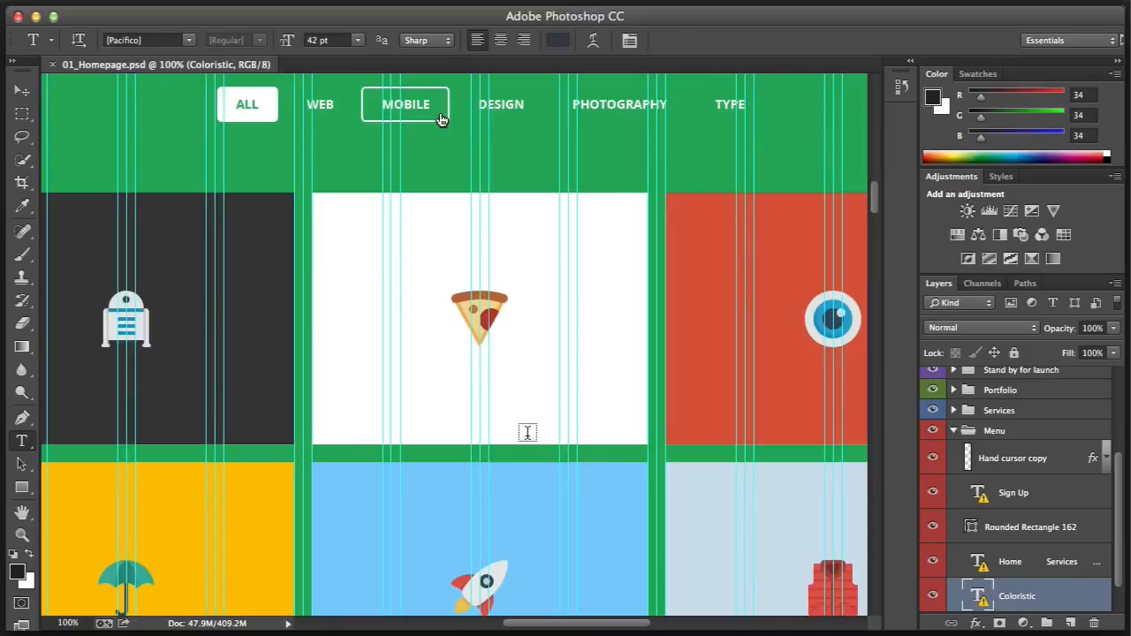
mouse_move(543, 446)
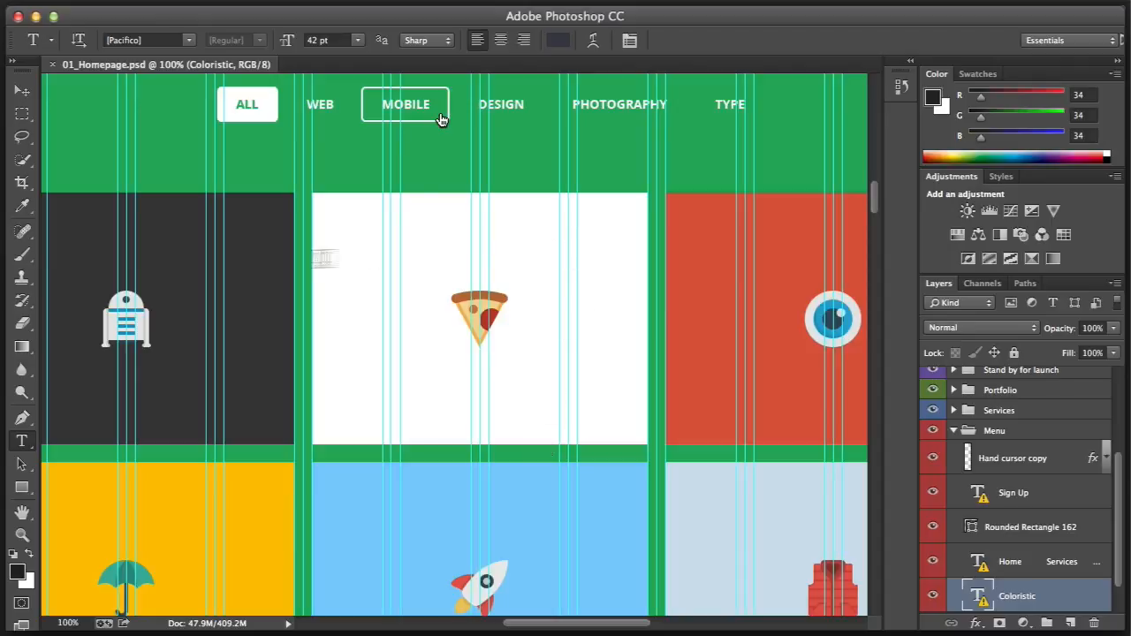
scroll(down, 3)
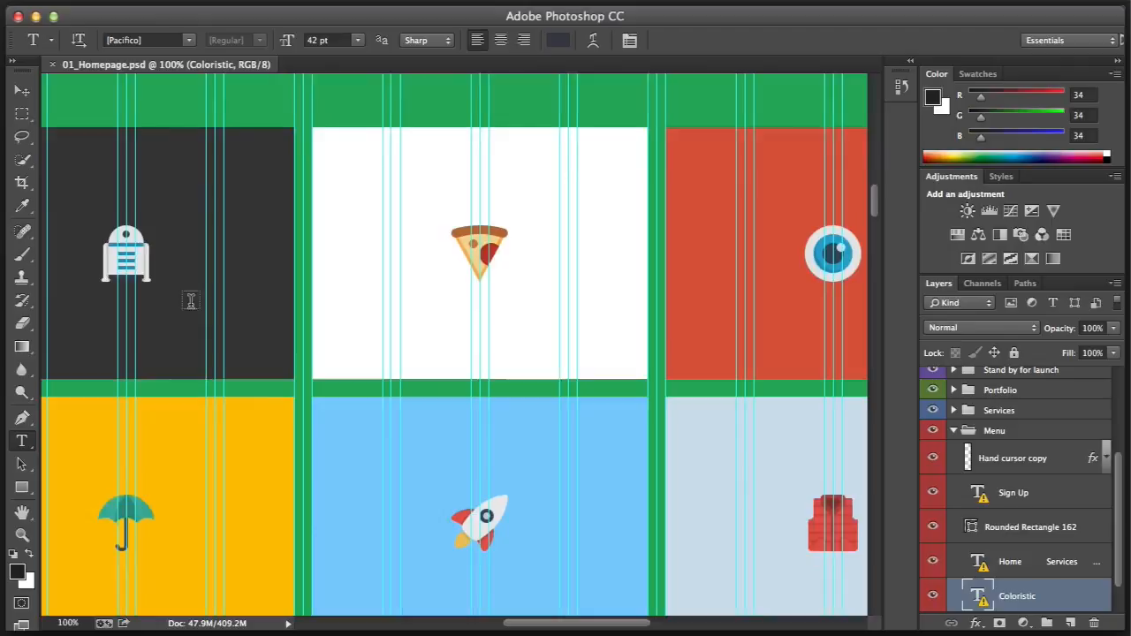
scroll(up, 3)
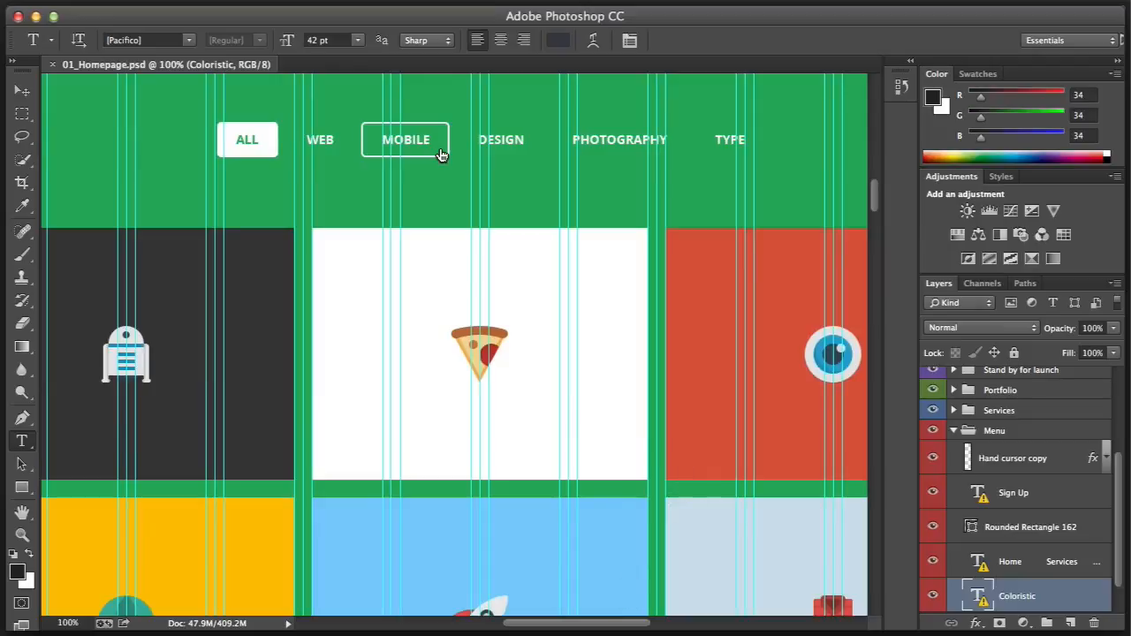
scroll(right, 3)
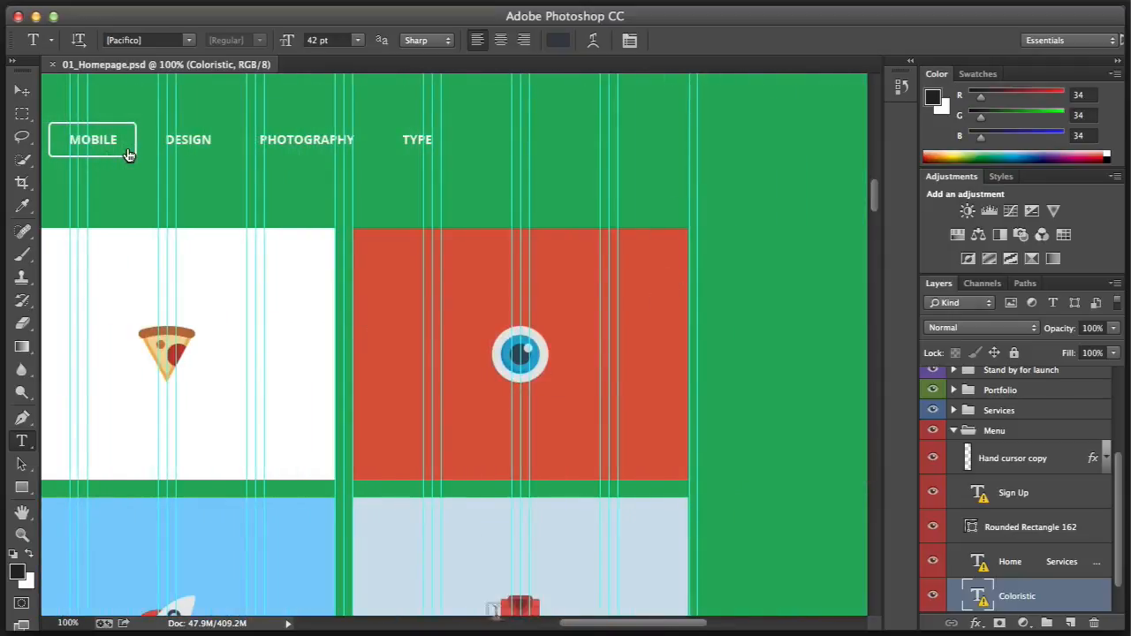
scroll(left, 3)
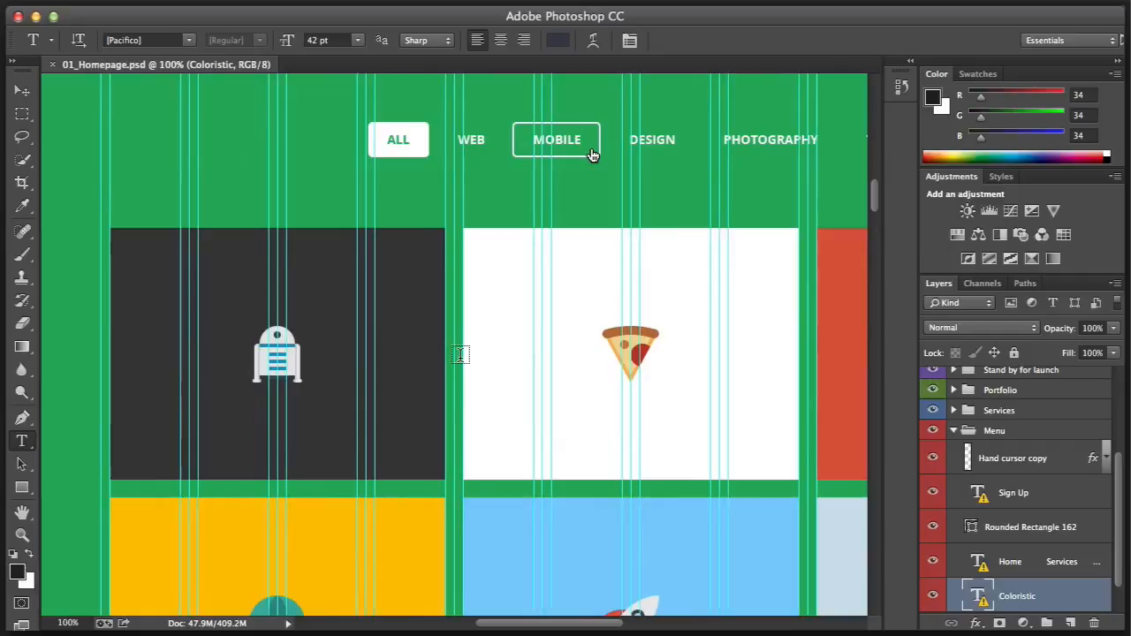
scroll(up, 3)
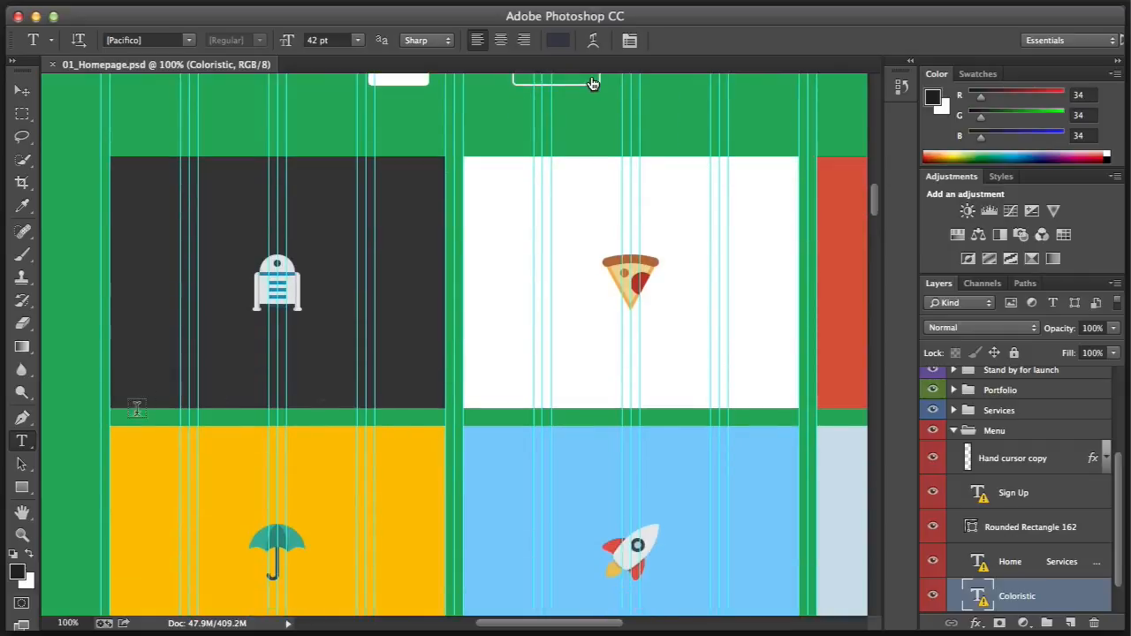
scroll(down, 3)
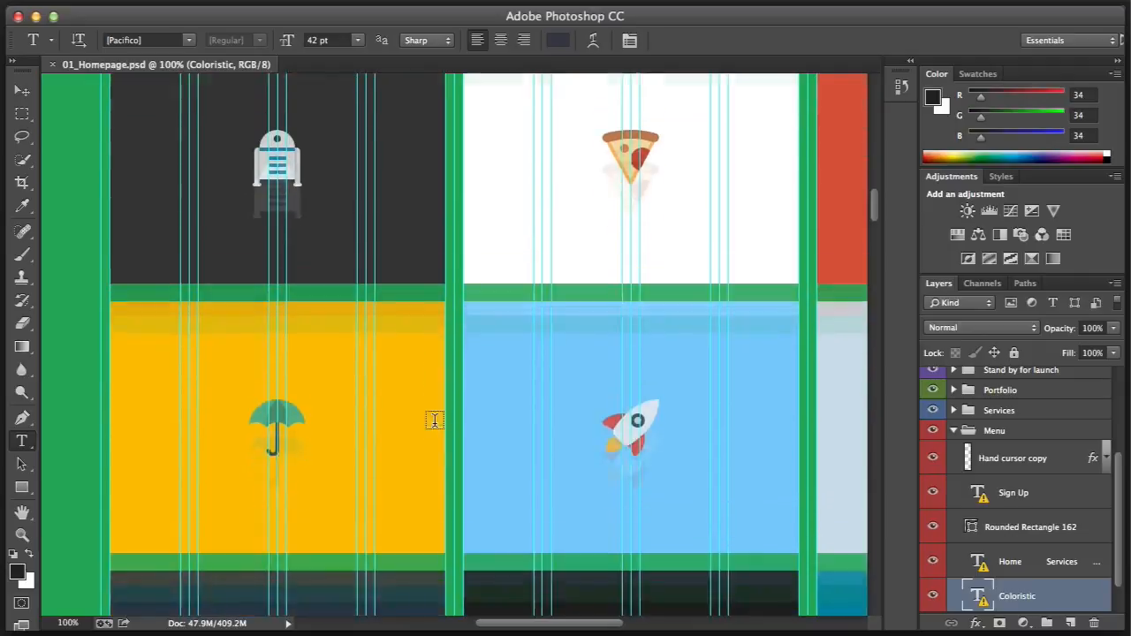
scroll(down, 3)
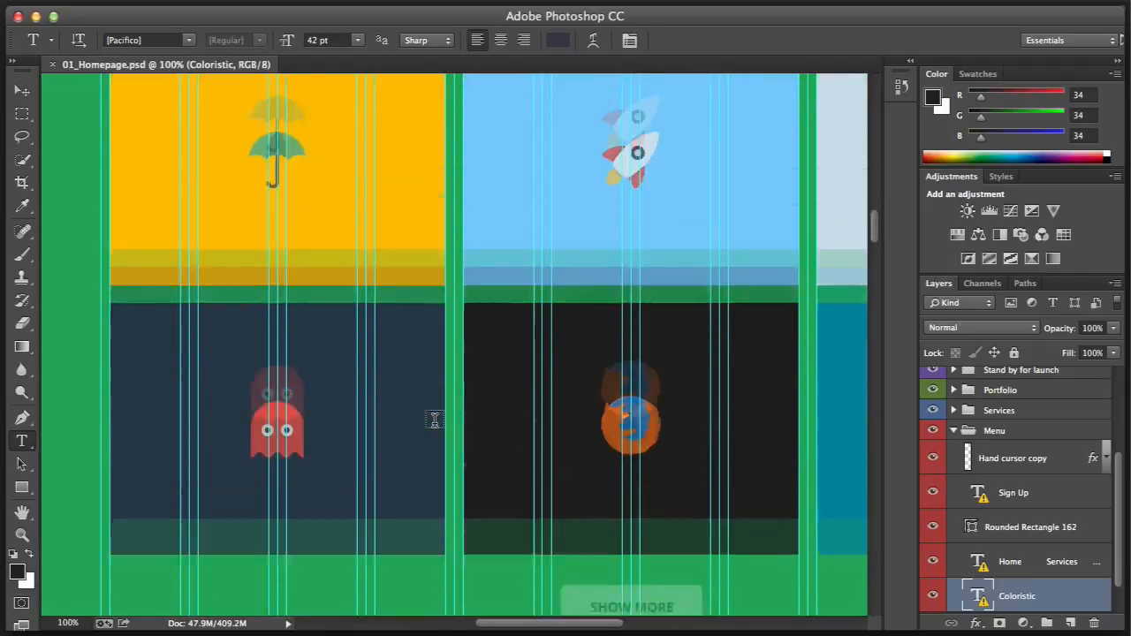
scroll(up, 3)
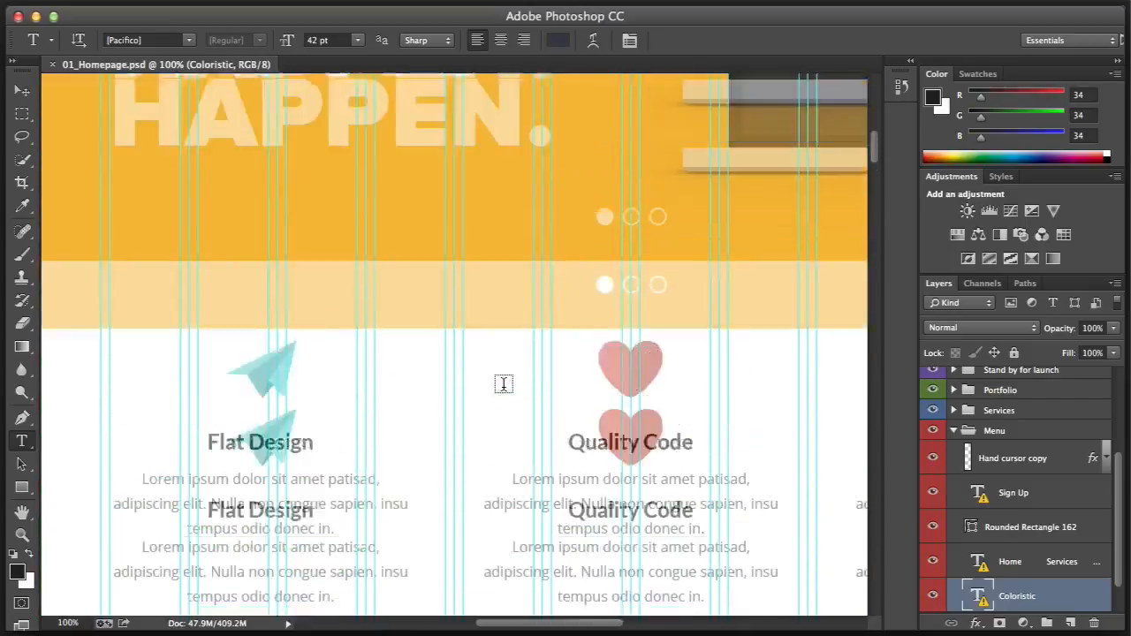
scroll(down, 3)
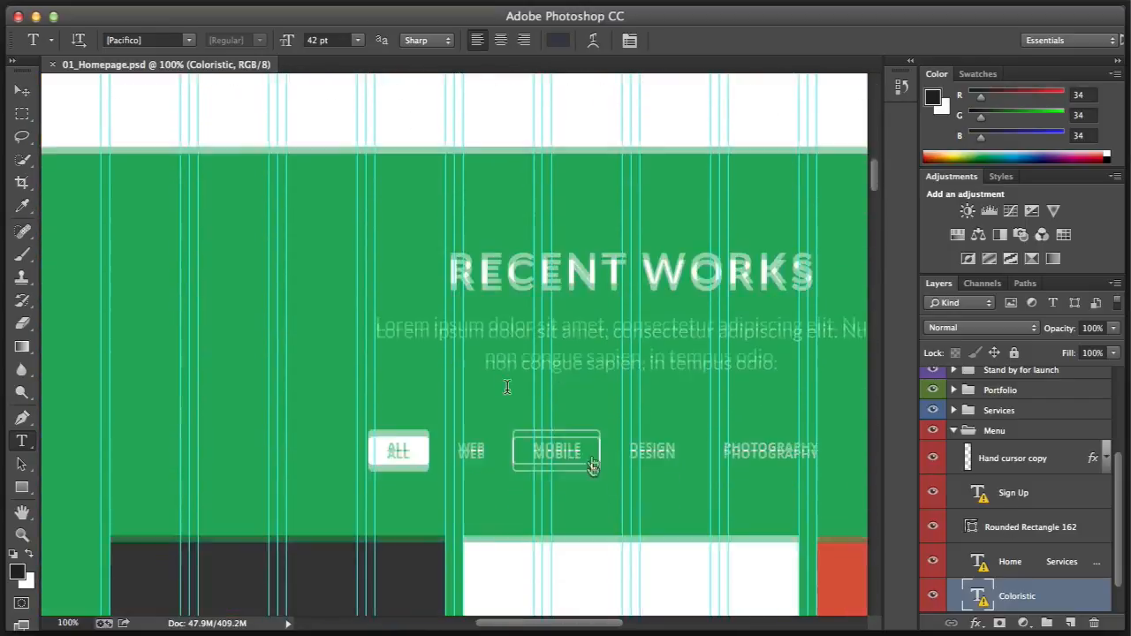
scroll(down, 3)
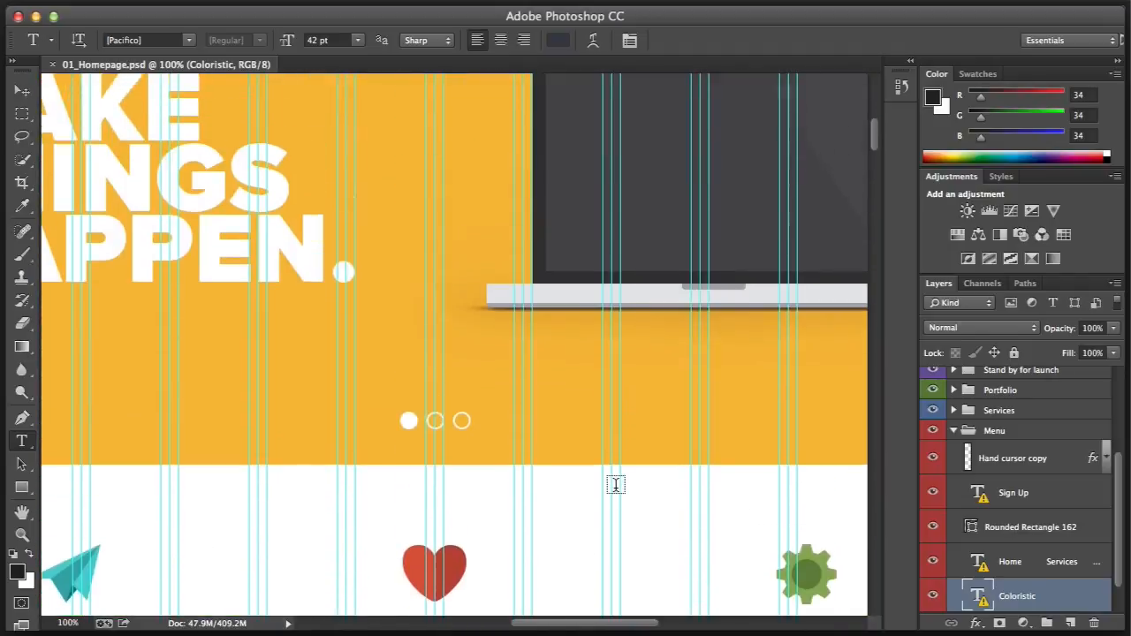
scroll(down, 3)
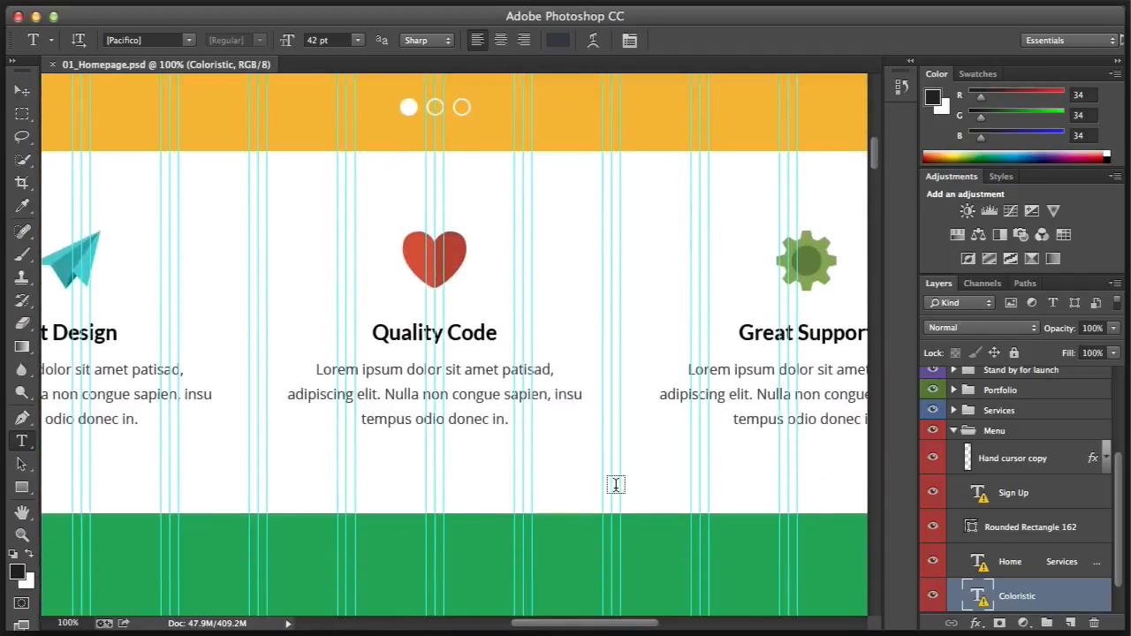
scroll(down, 3)
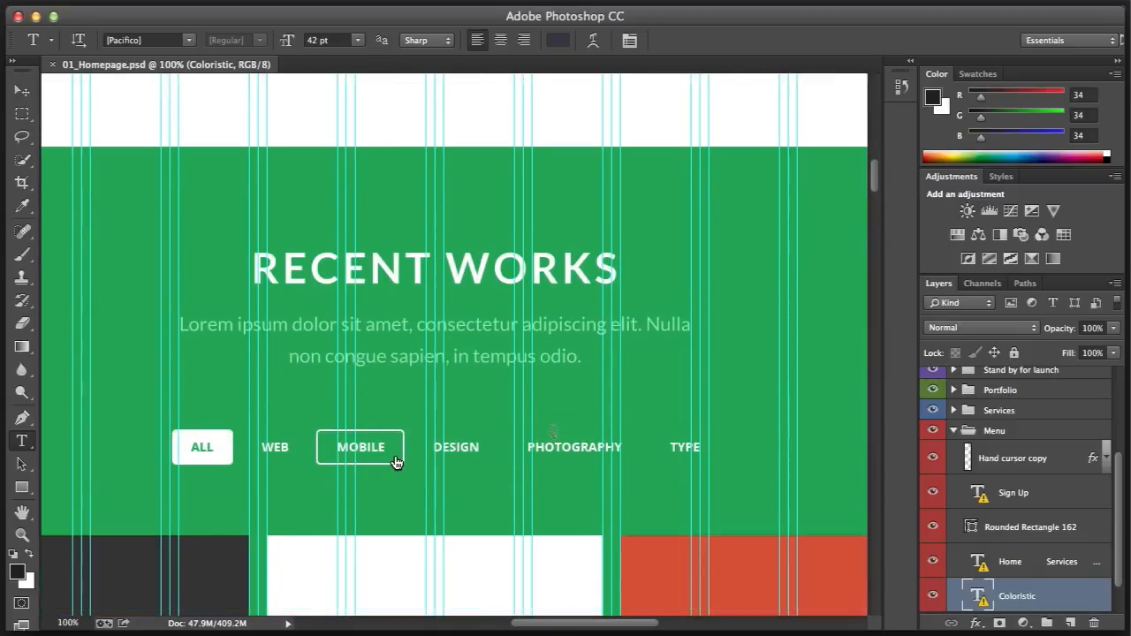
mouse_move(534, 421)
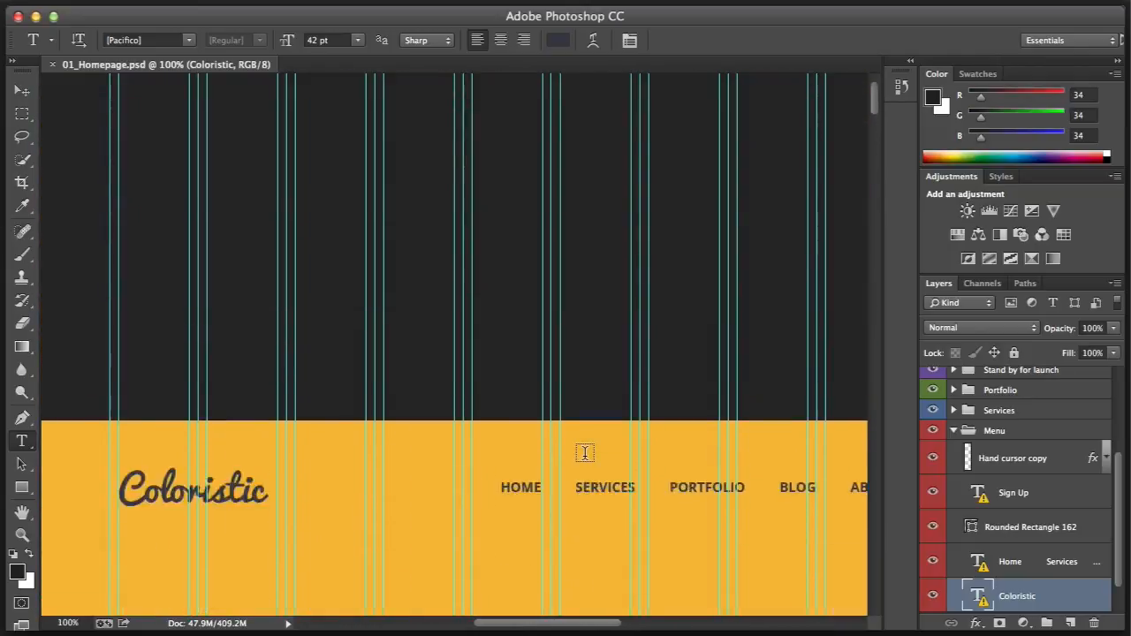
scroll(down, 3)
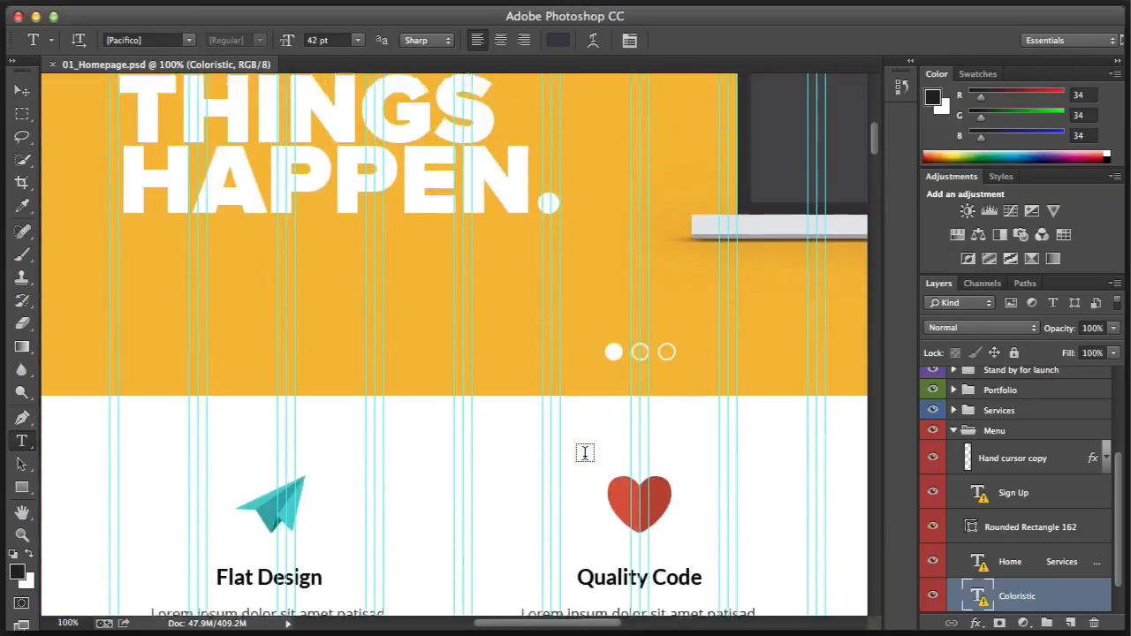
scroll(up, 3)
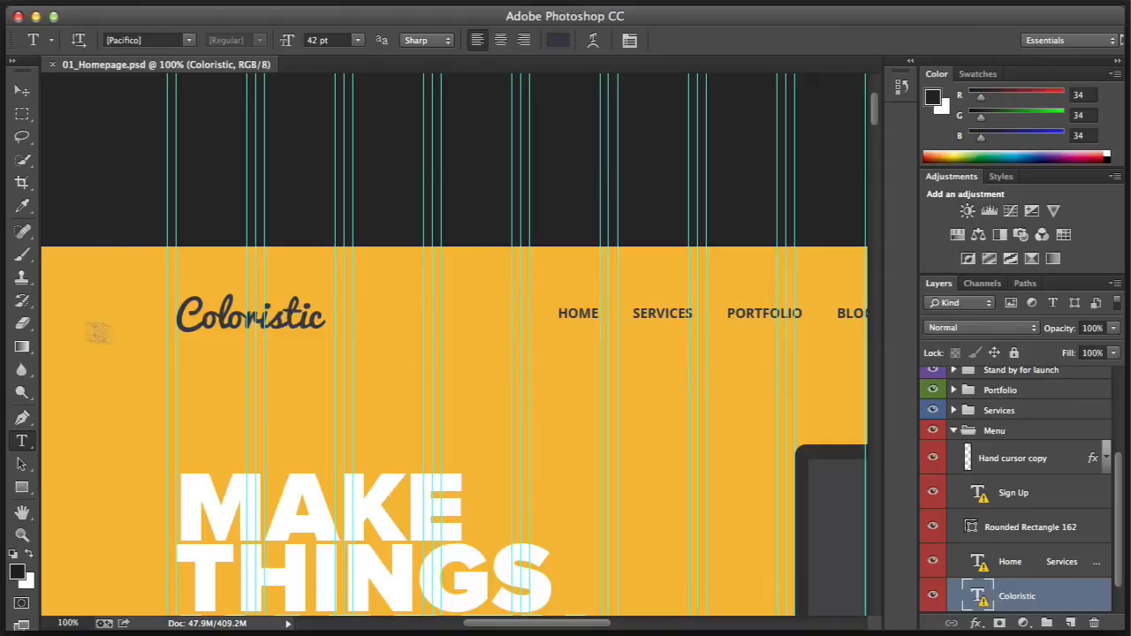
scroll(right, 3)
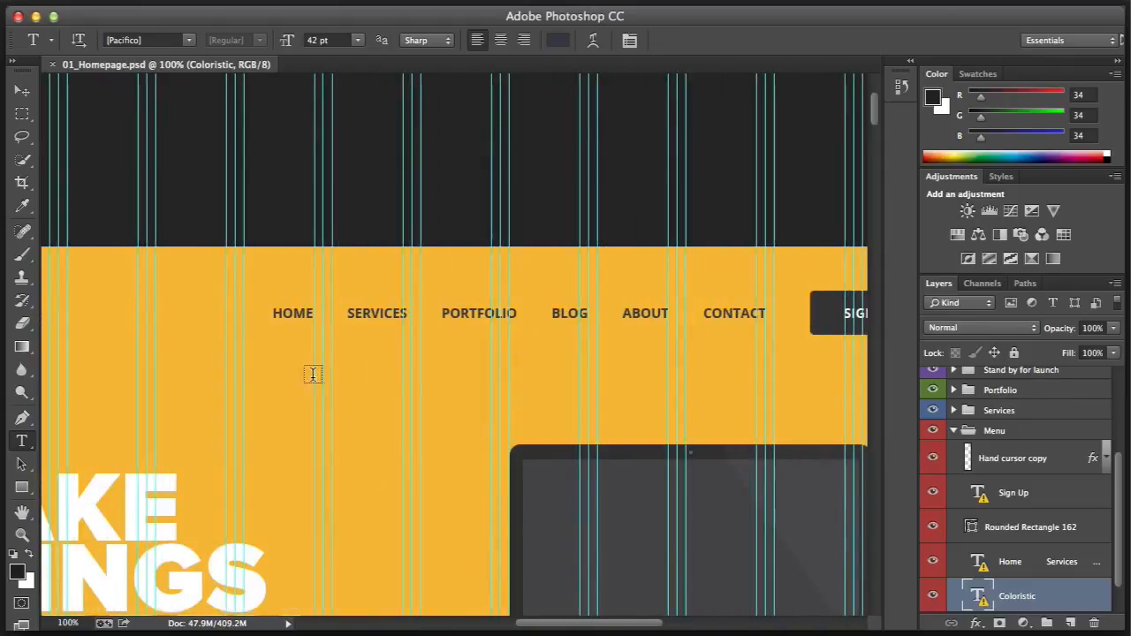
scroll(right, 3)
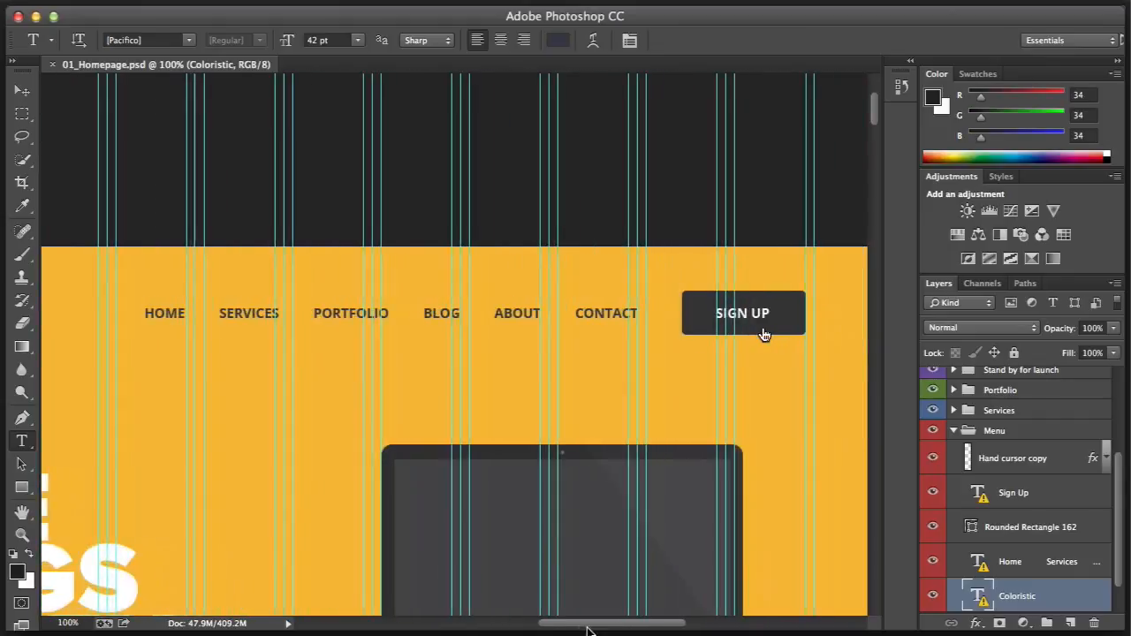
click(164, 313)
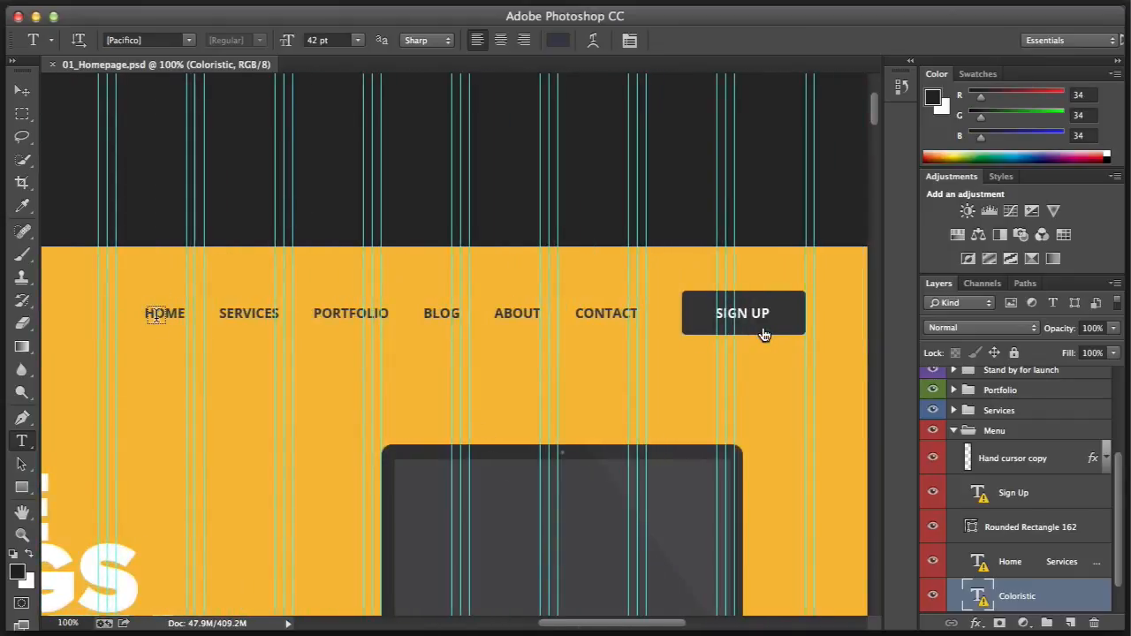
scroll(down, 3)
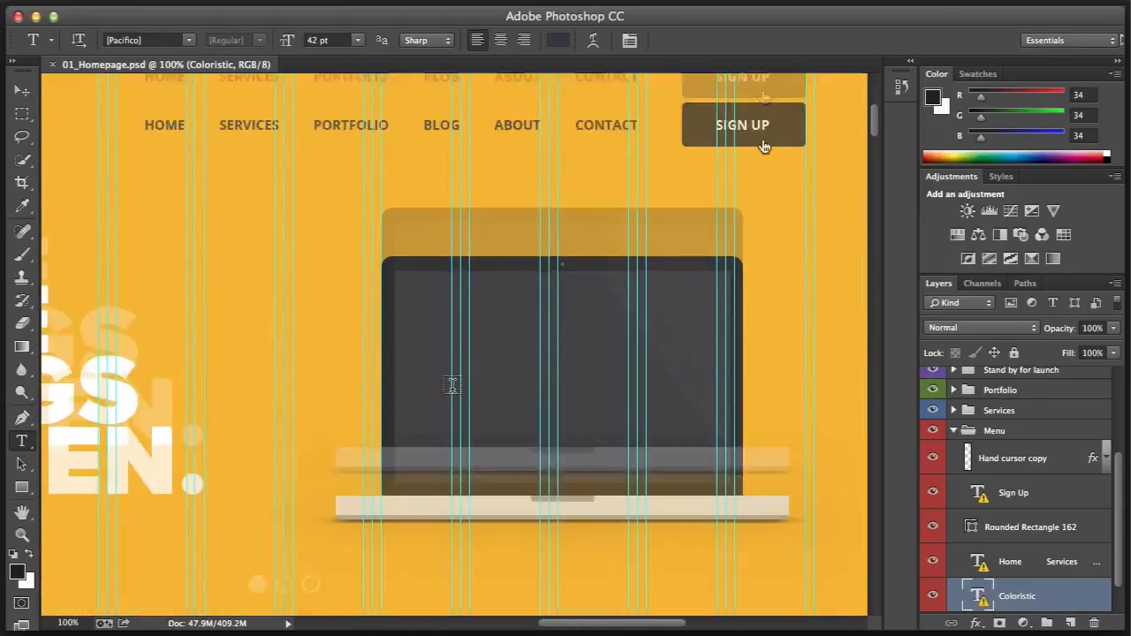
scroll(down, 3)
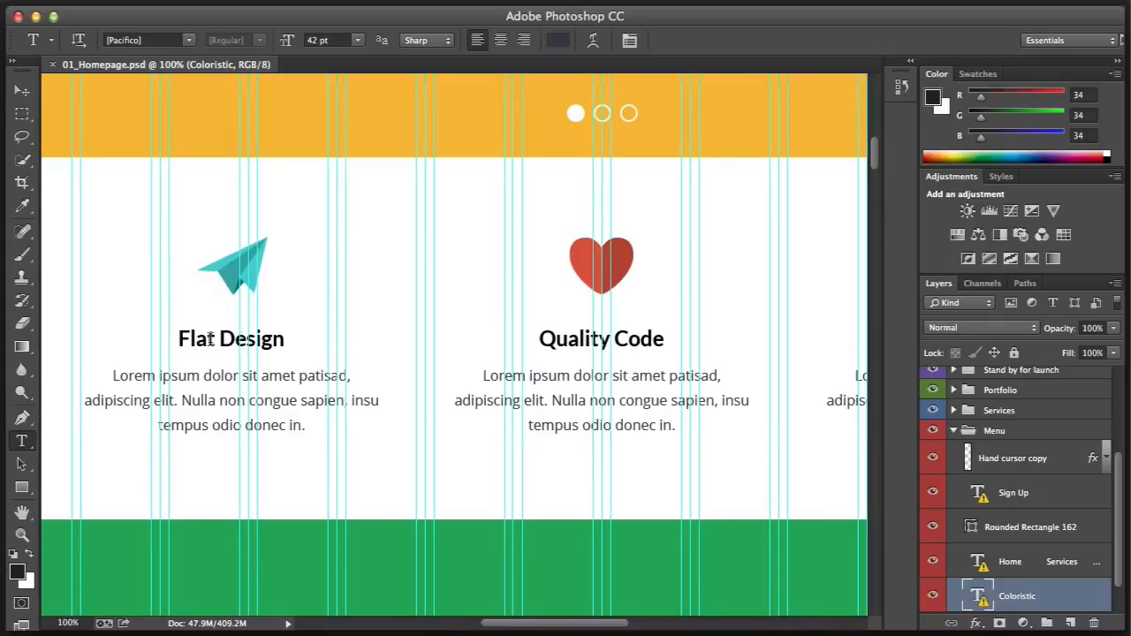
scroll(down, 3)
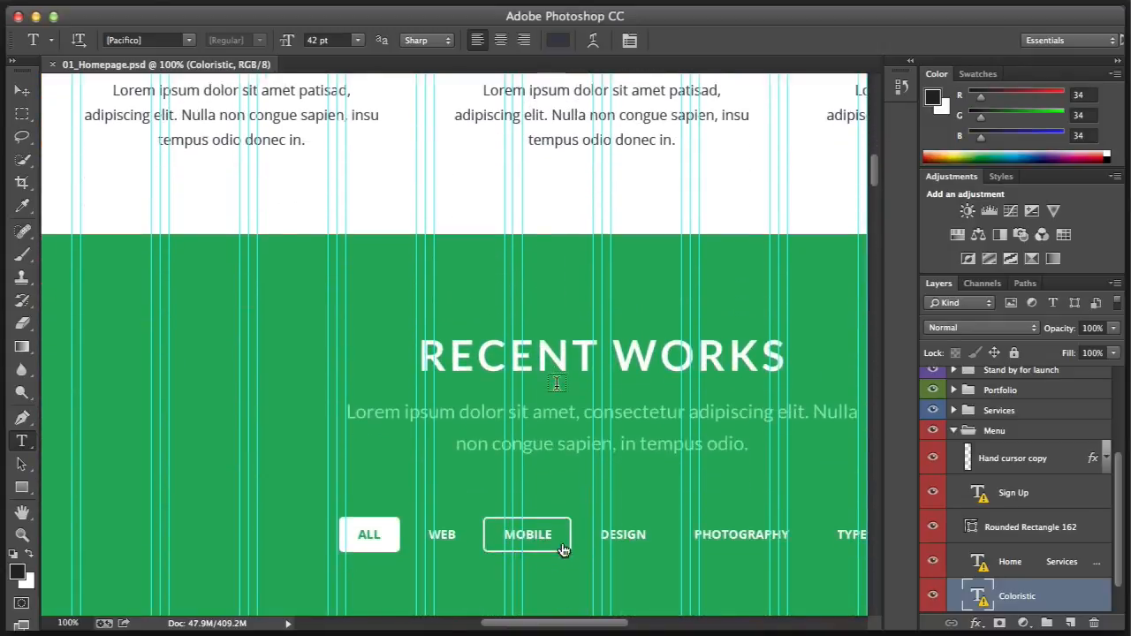
scroll(down, 3)
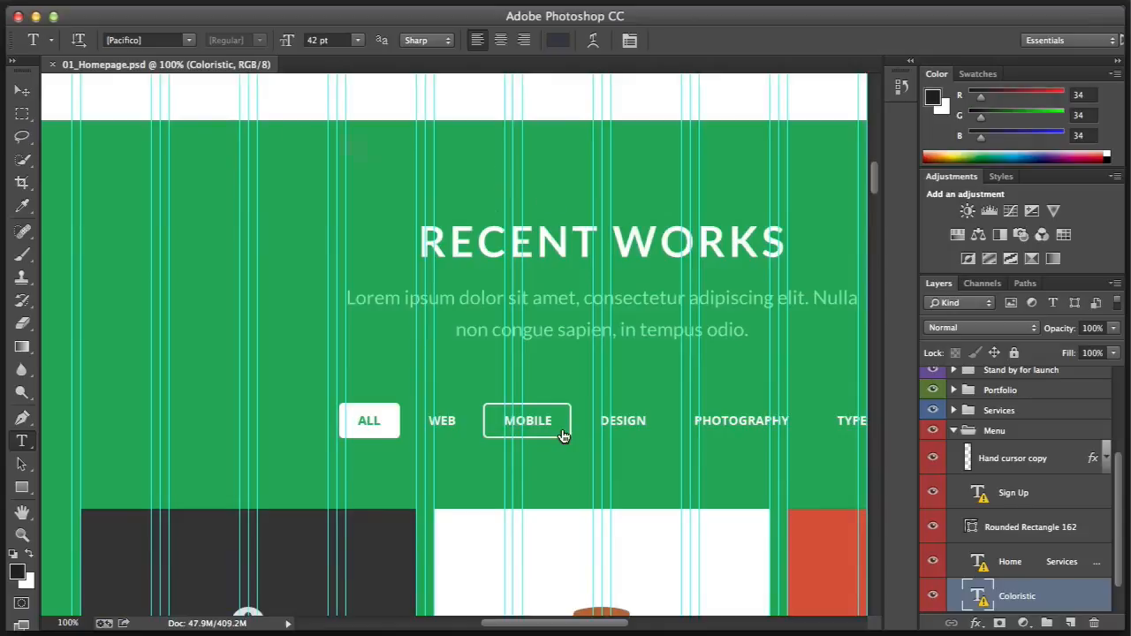
mouse_move(541, 304)
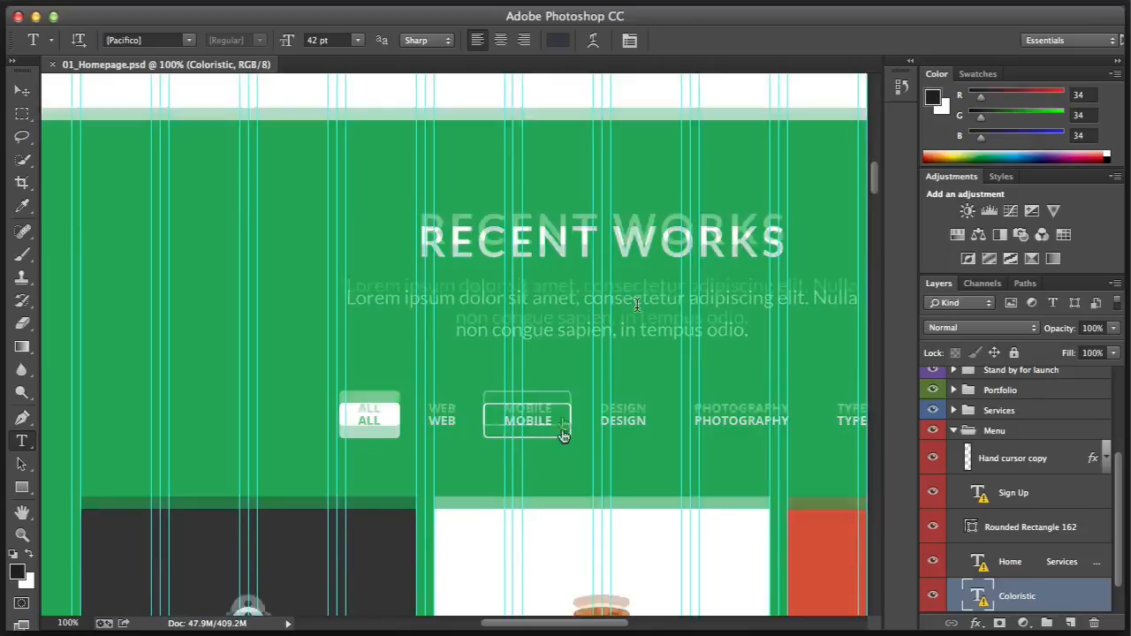
scroll(down, 3)
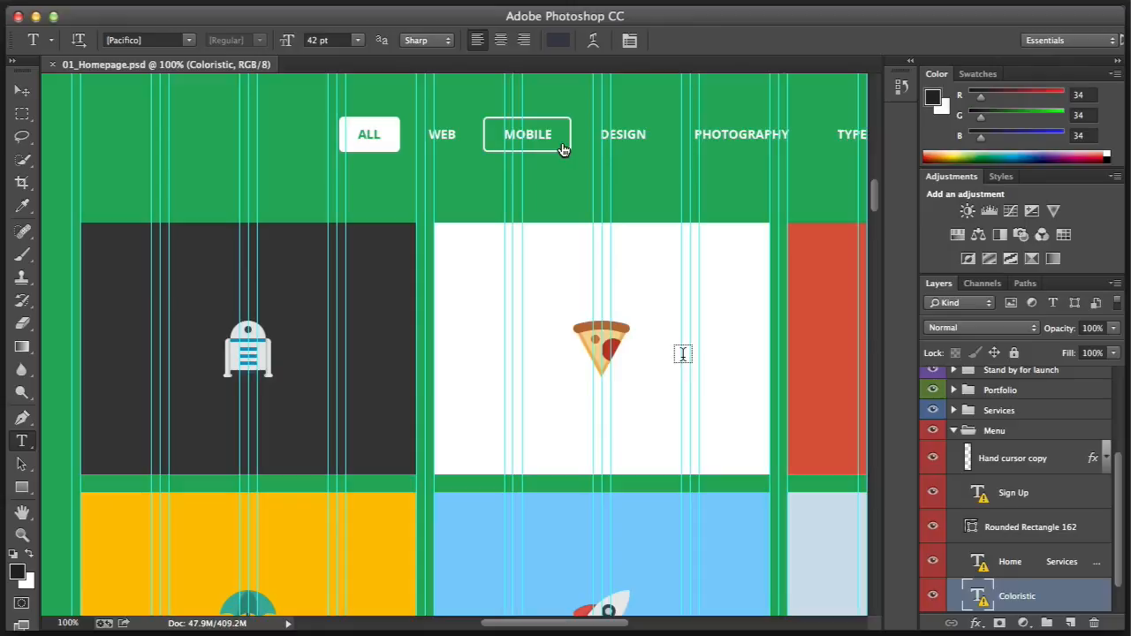
mouse_move(368, 268)
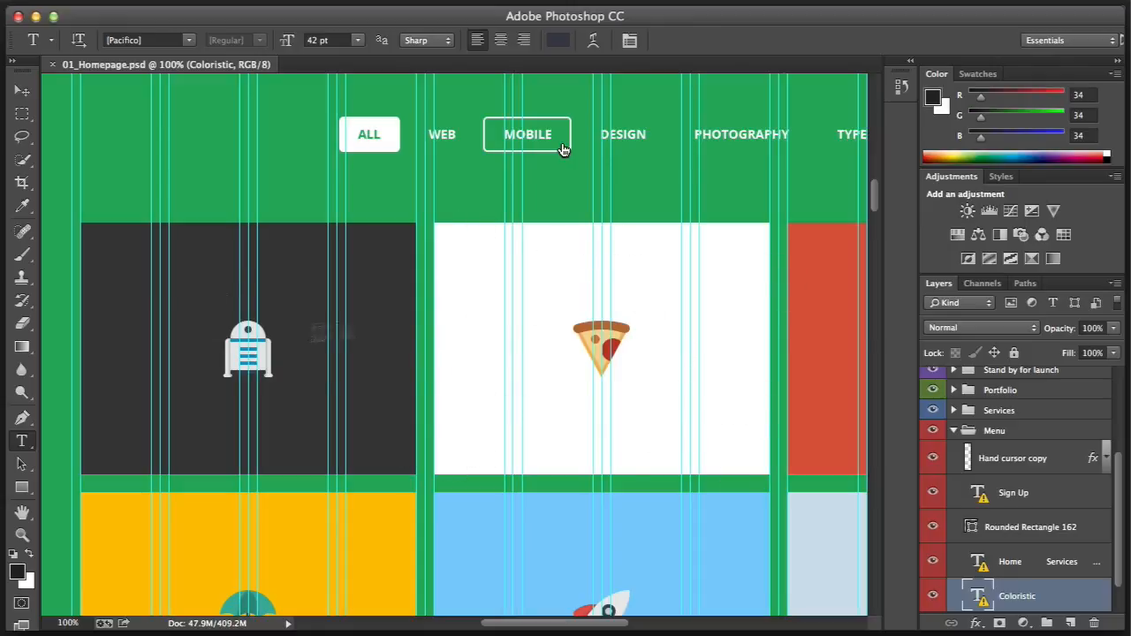
mouse_move(539, 326)
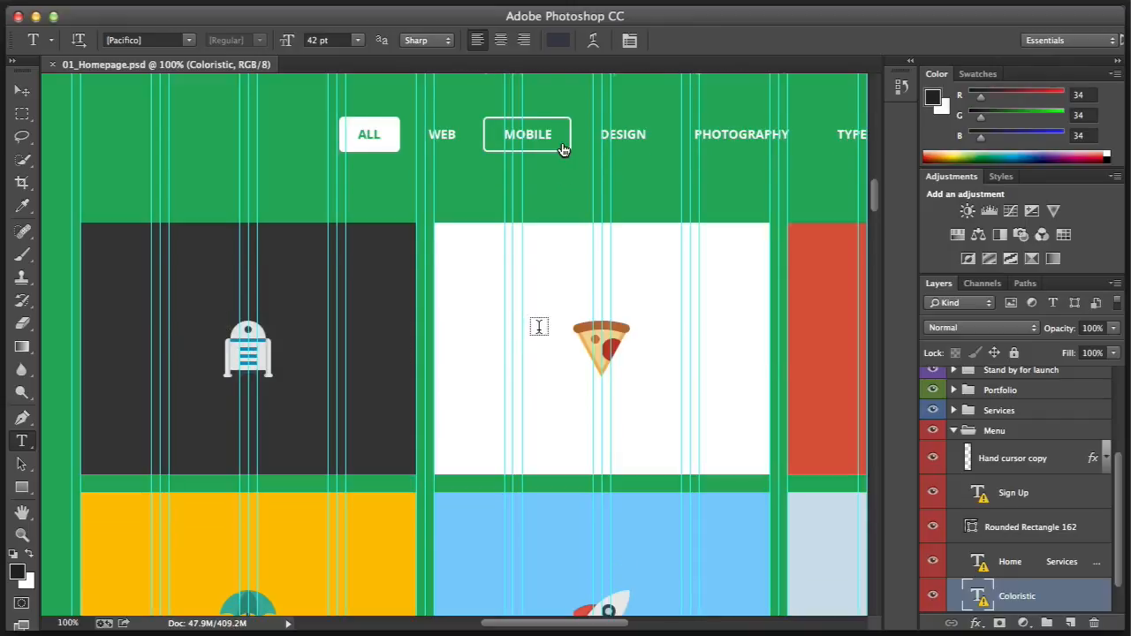
scroll(down, 3)
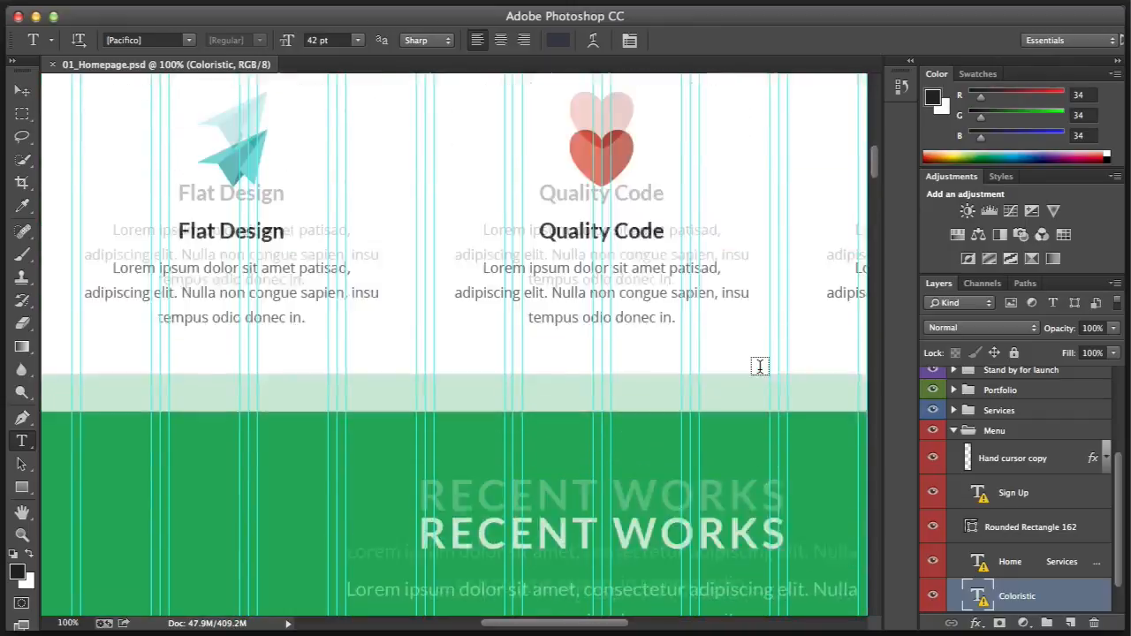
scroll(up, 3)
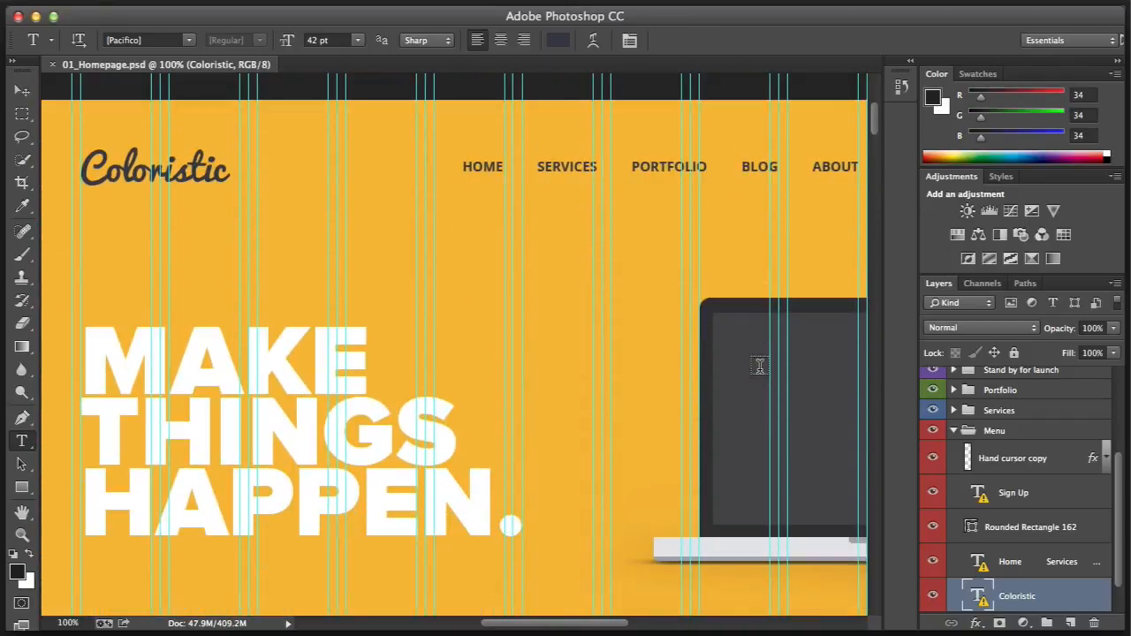